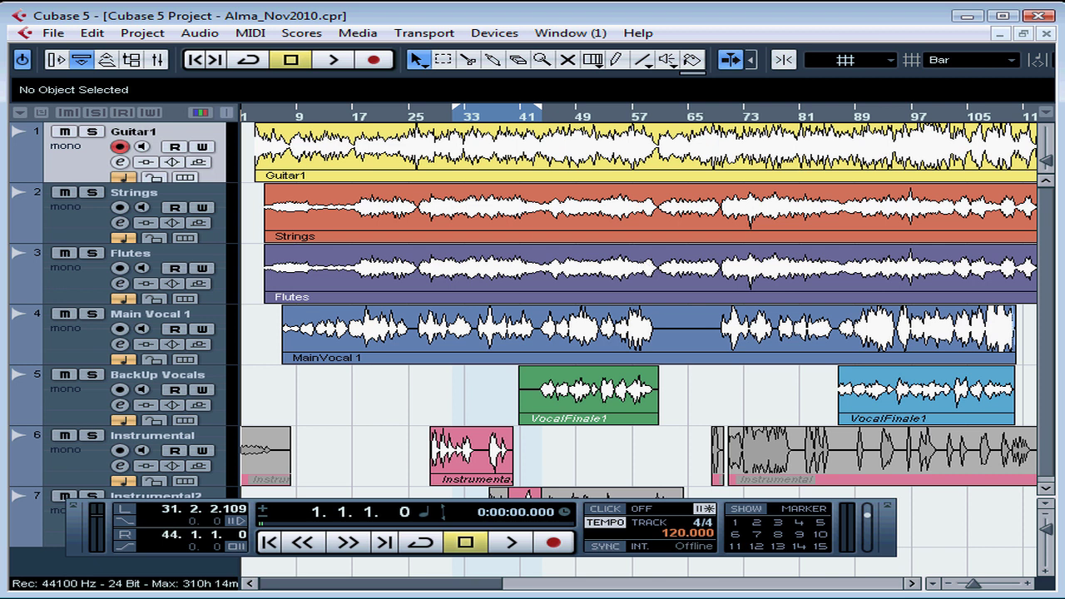
- Show the Devices menu listing the project's device windows
left_click(493, 33)
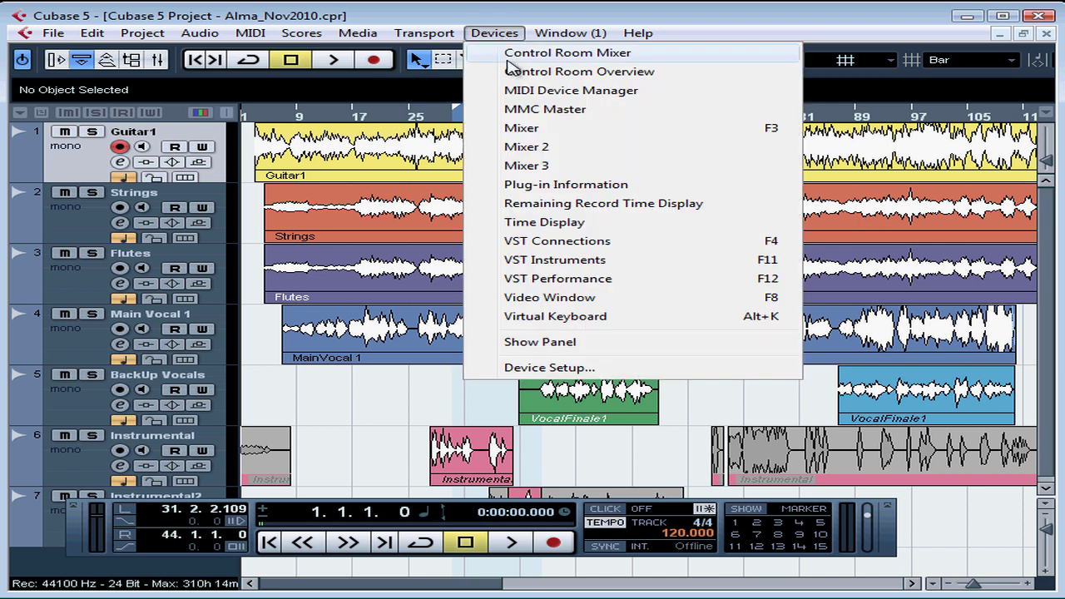
mouse_move(769, 137)
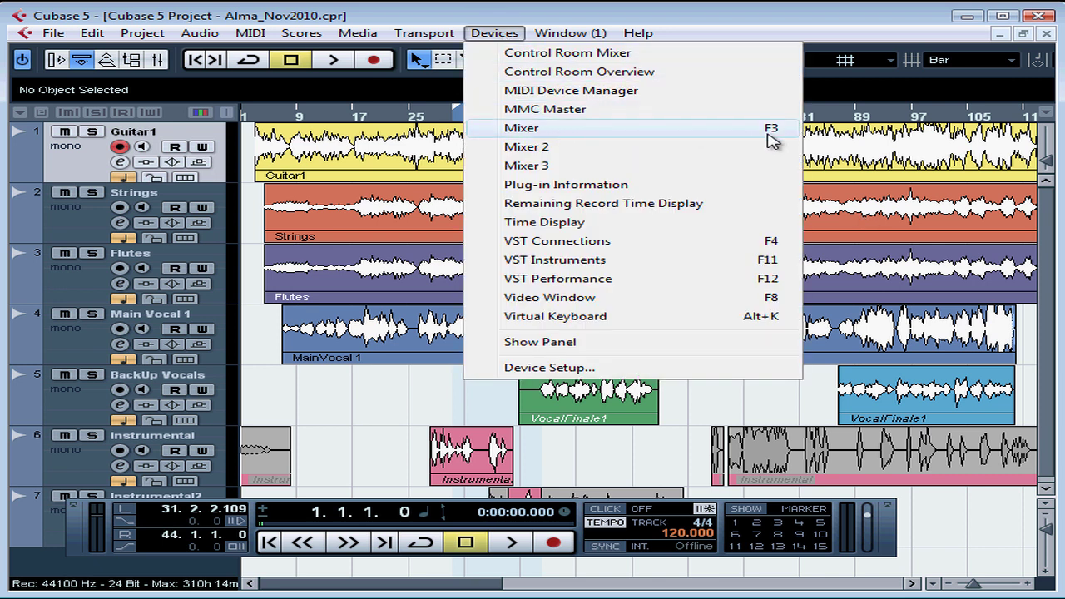
mouse_move(786, 137)
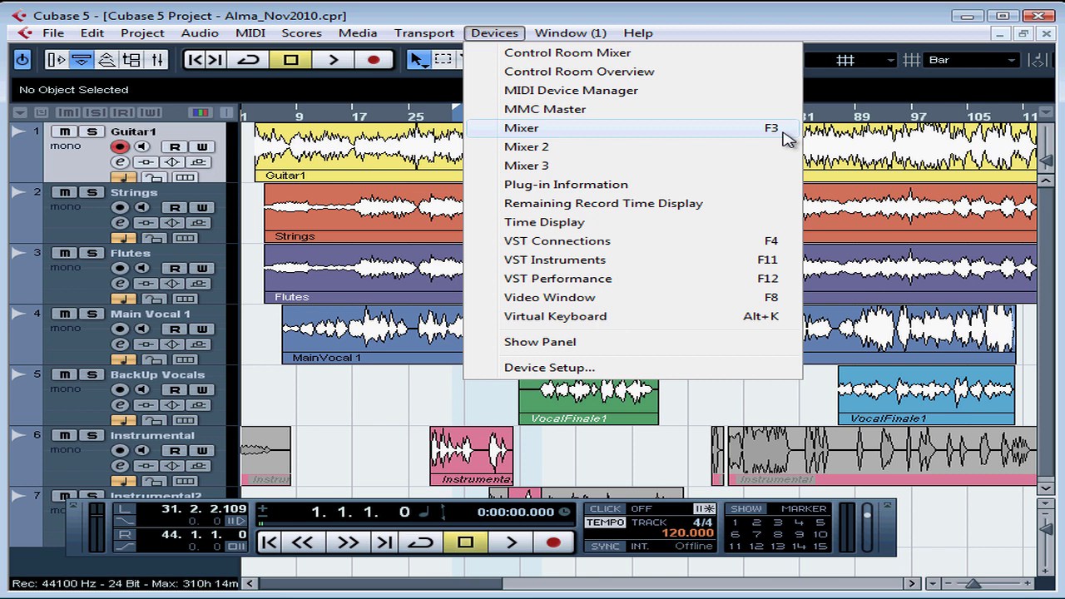
- Bring up the Mixer with a channel strip per track plus Stereo Out
left_click(522, 126)
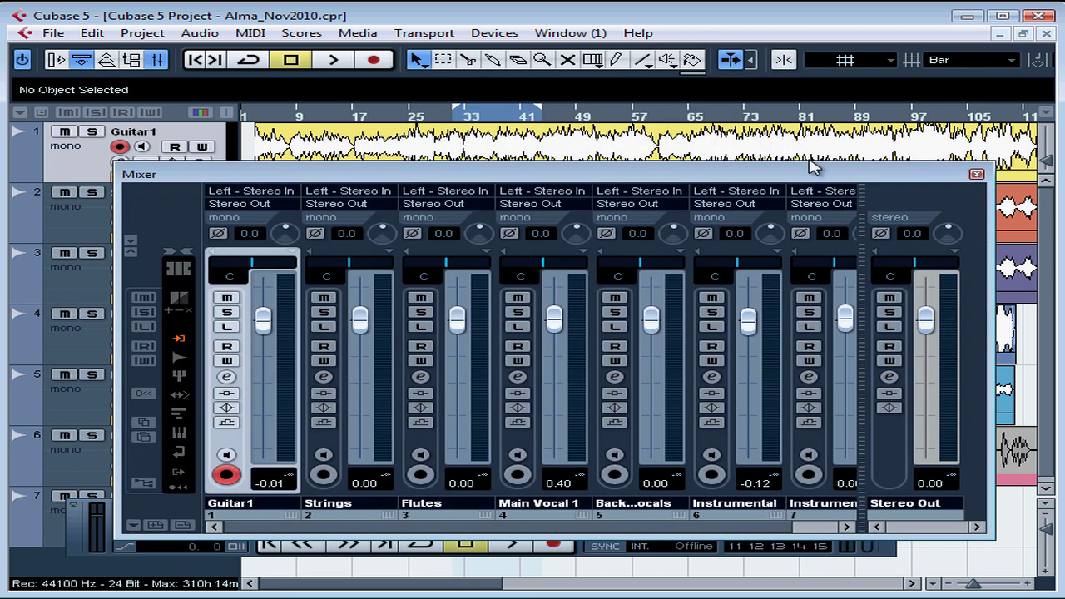
left_click(975, 175)
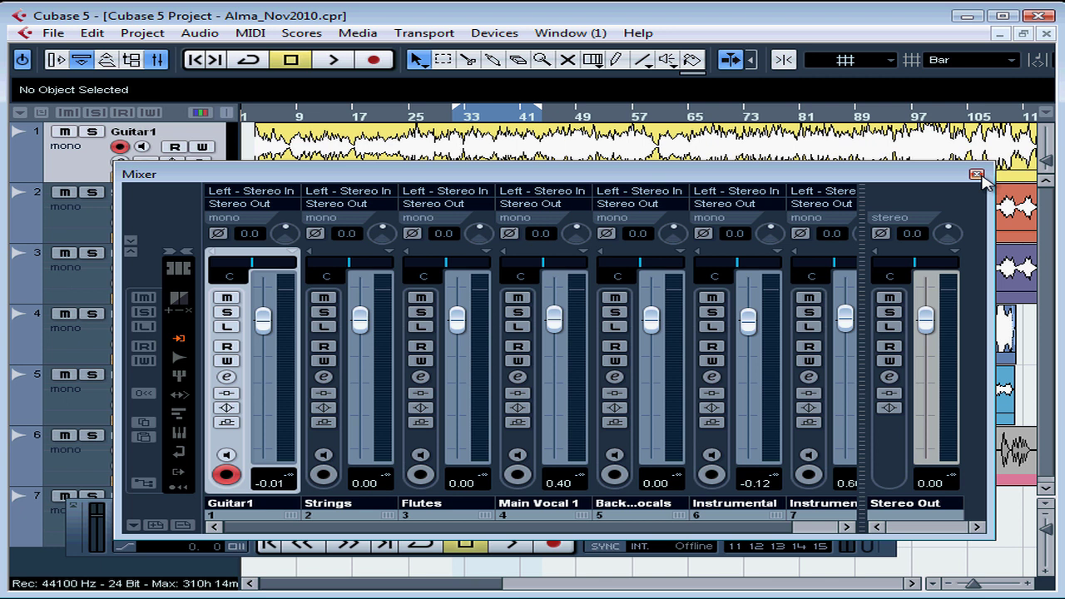
right_click(965, 175)
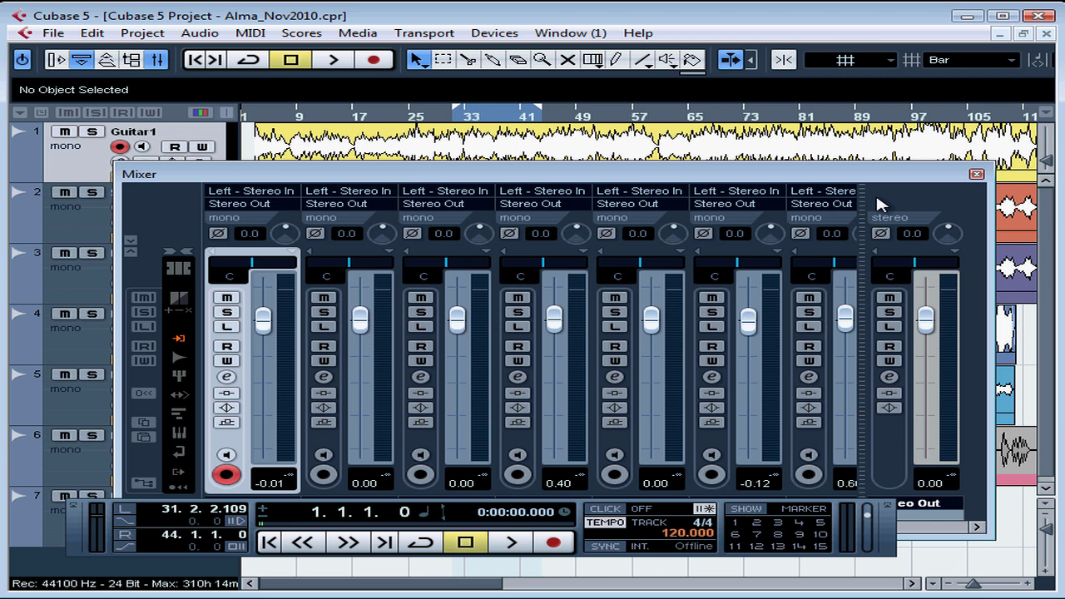
mouse_move(1015, 236)
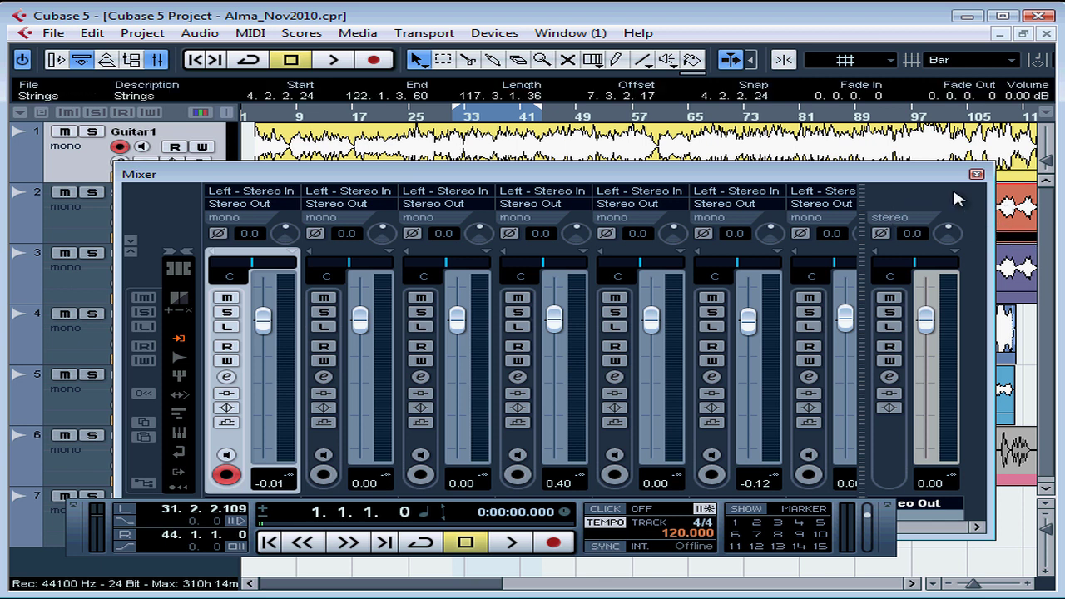
mouse_move(557, 204)
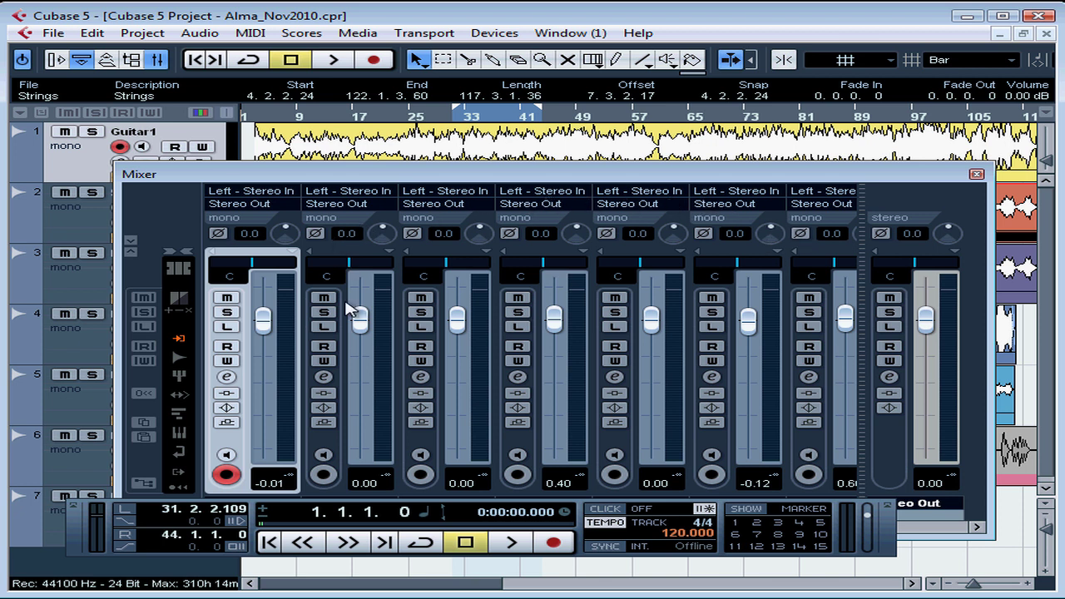
mouse_move(574, 336)
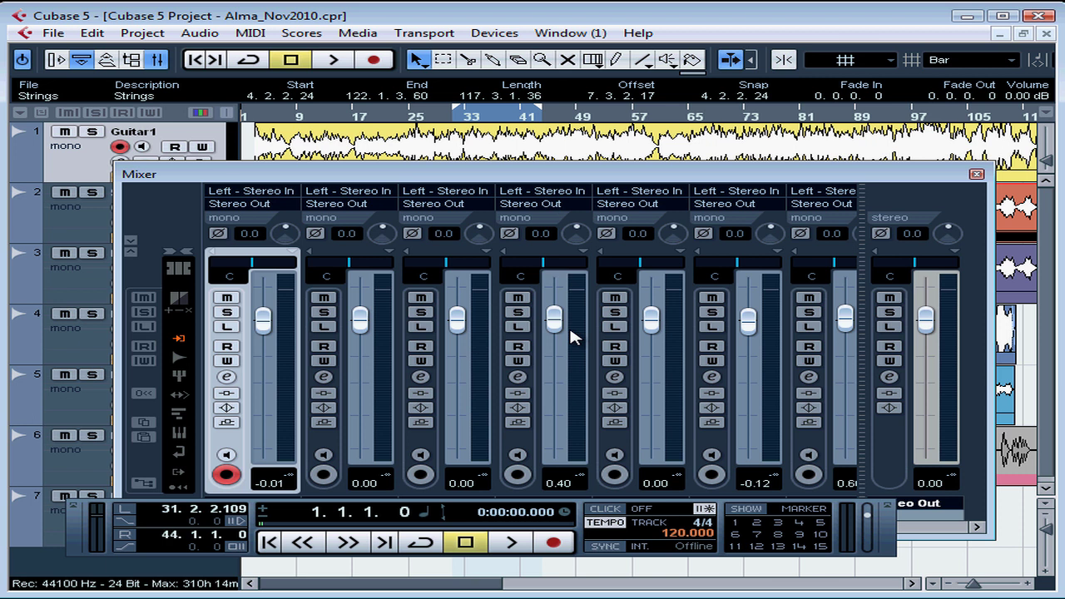
mouse_move(652, 336)
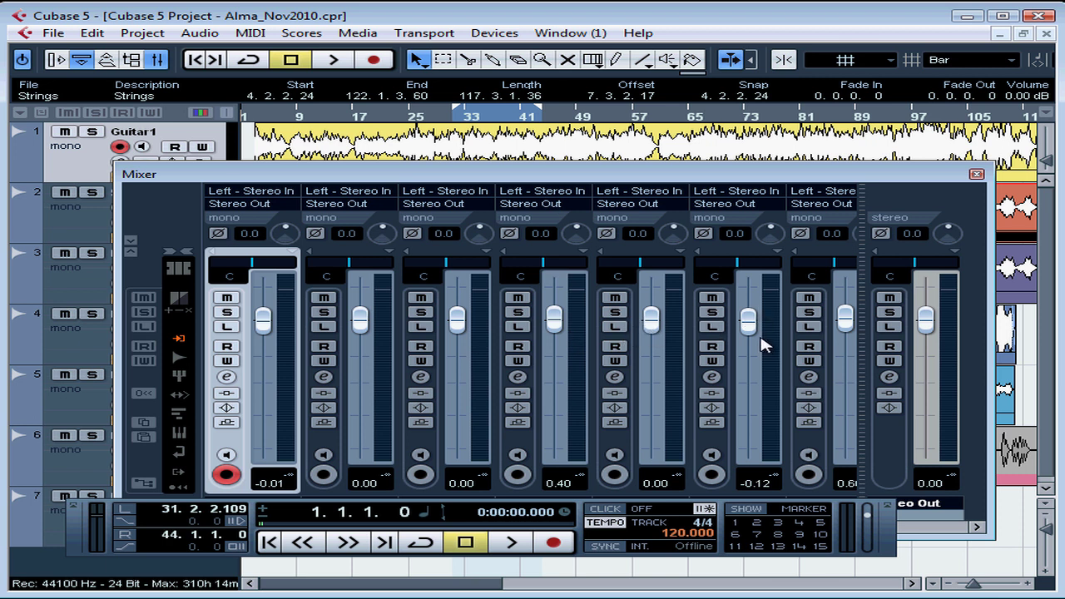
mouse_move(443, 370)
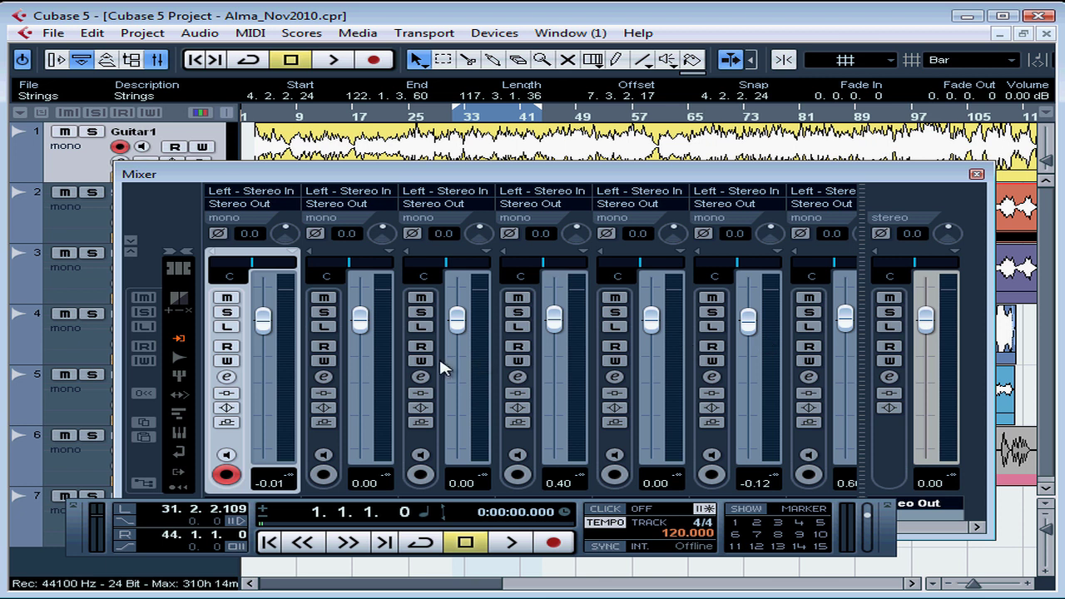
mouse_move(699, 364)
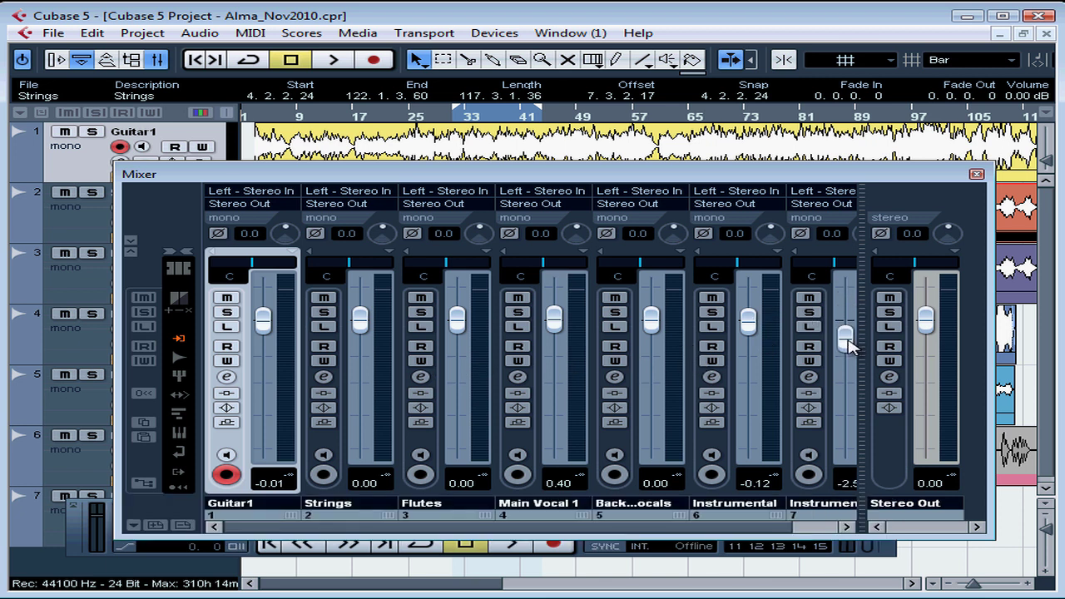
- Nudge the Instrumental 2 channel fader up to set its level in the mix
left_click_drag(846, 342, 845, 320)
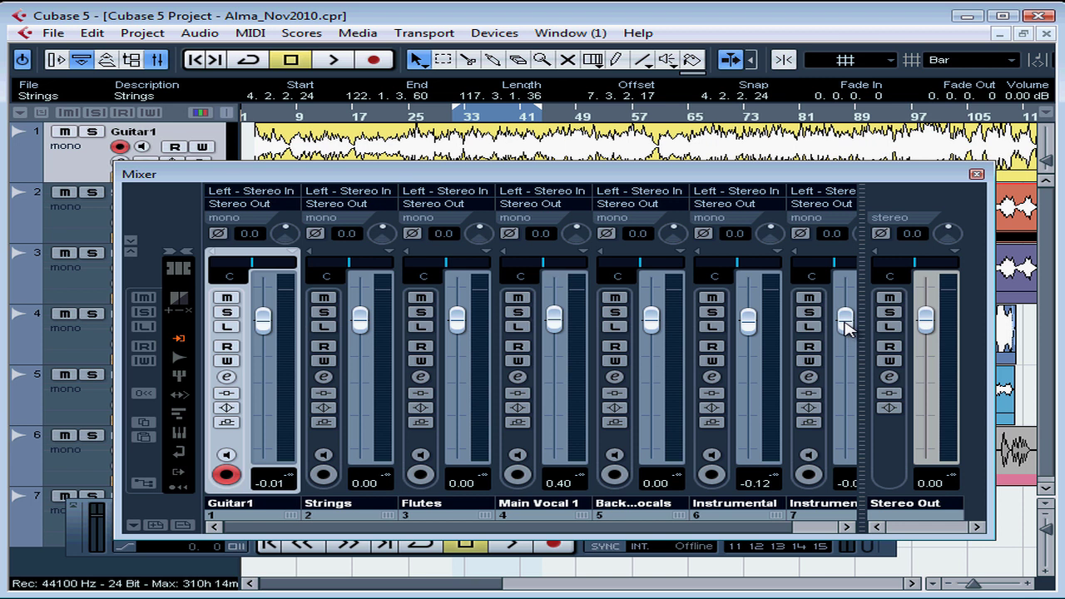
mouse_move(147, 297)
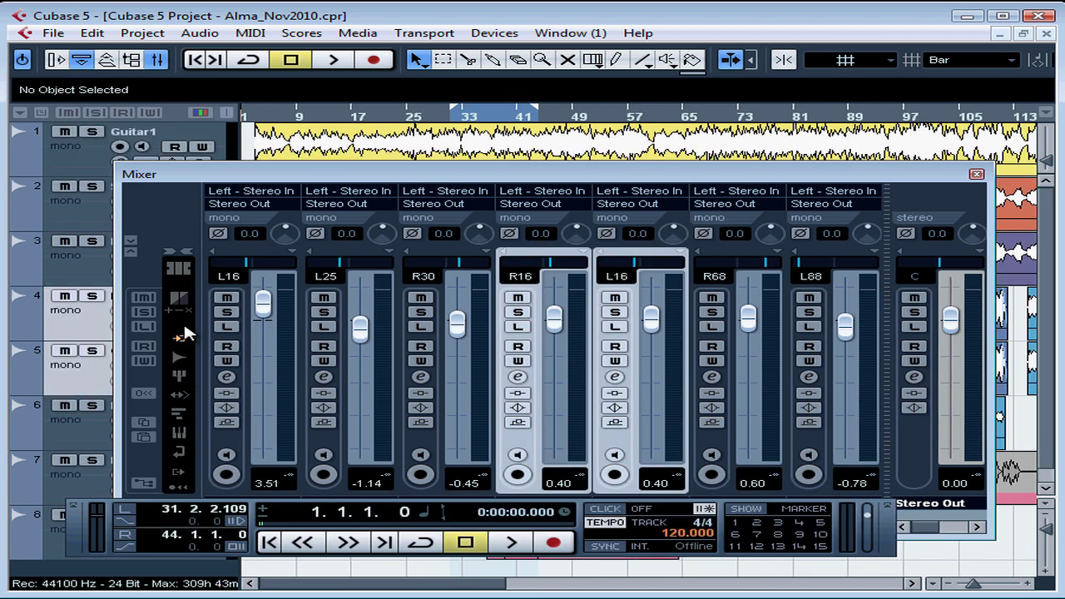
mouse_move(183, 344)
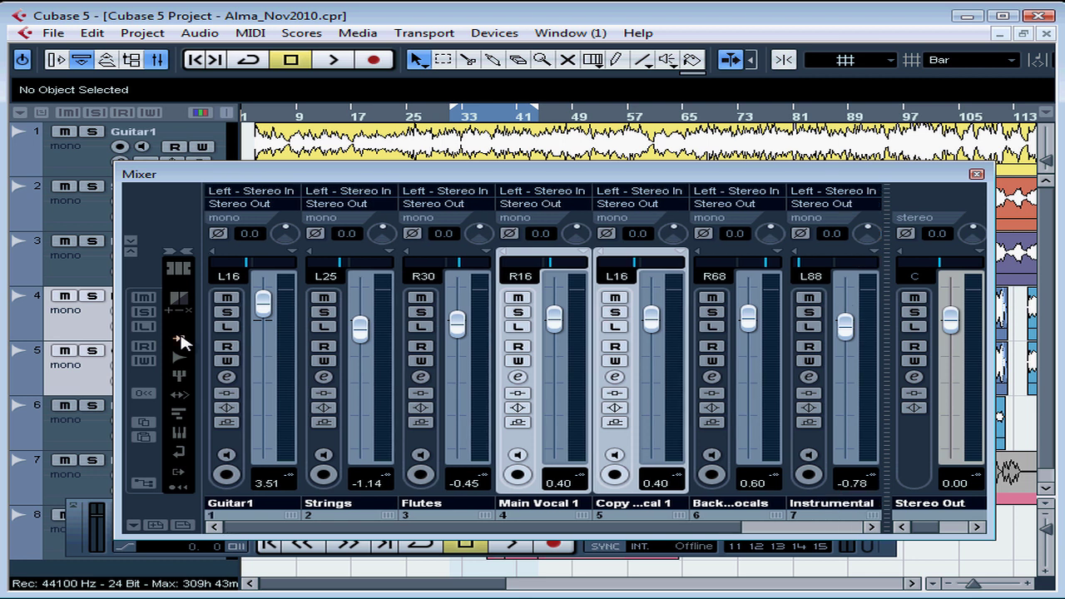
mouse_move(180, 363)
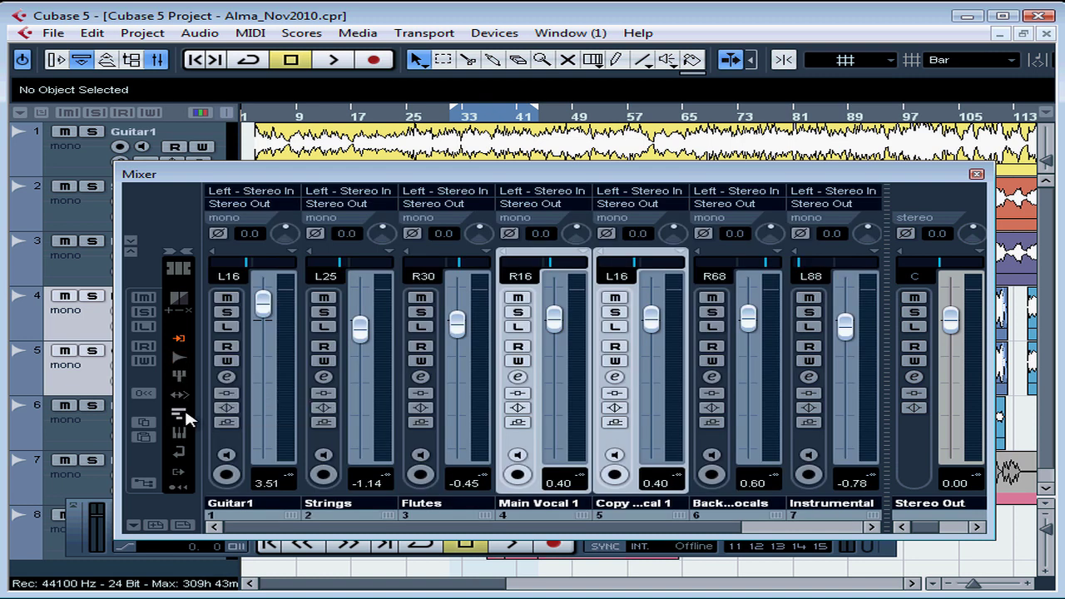
mouse_move(180, 412)
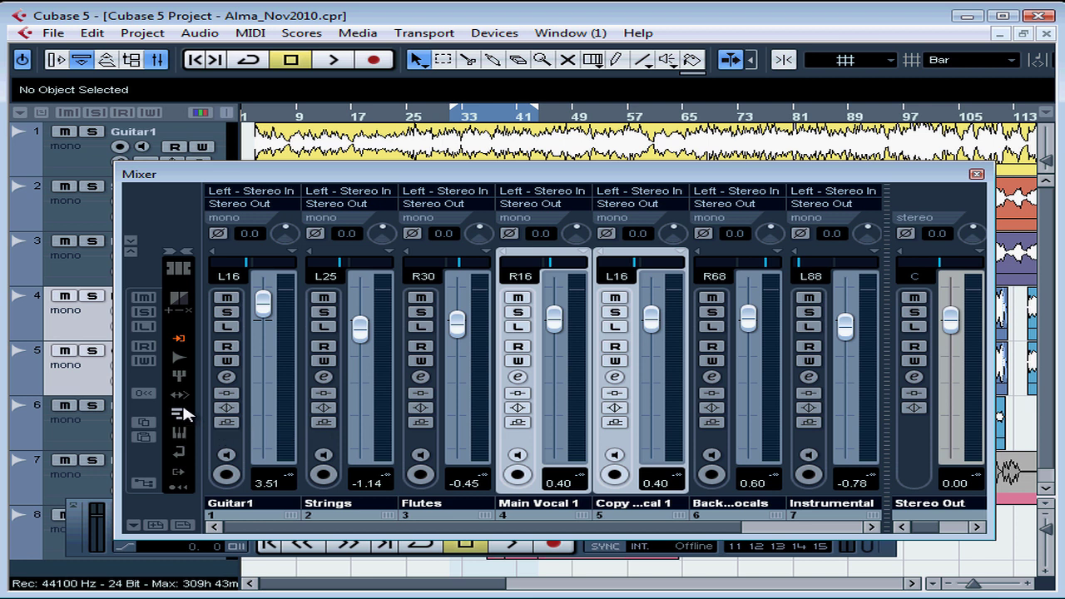
mouse_move(566, 413)
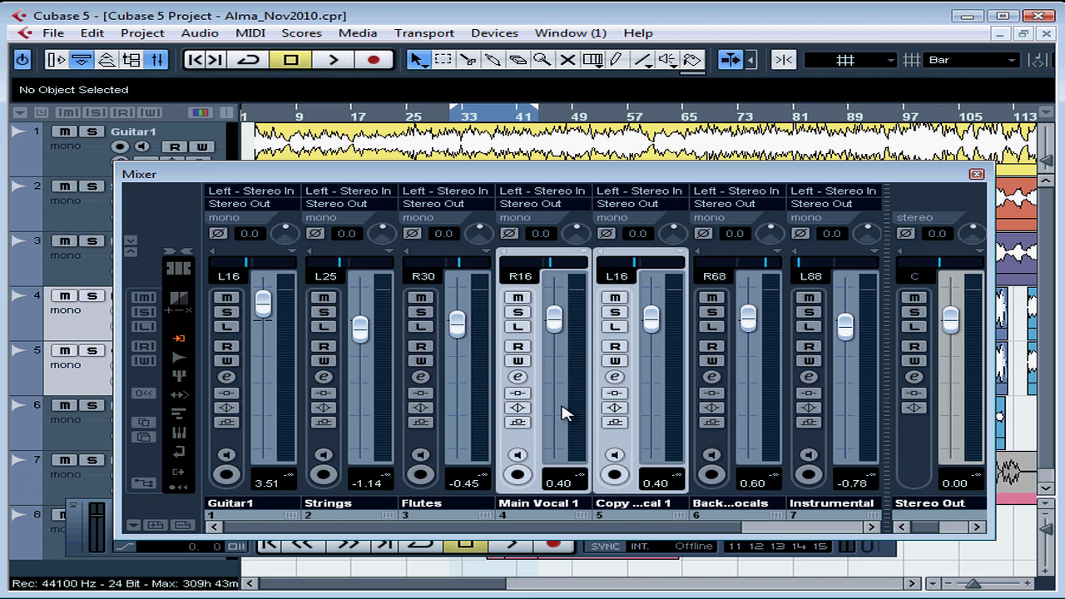
mouse_move(891, 396)
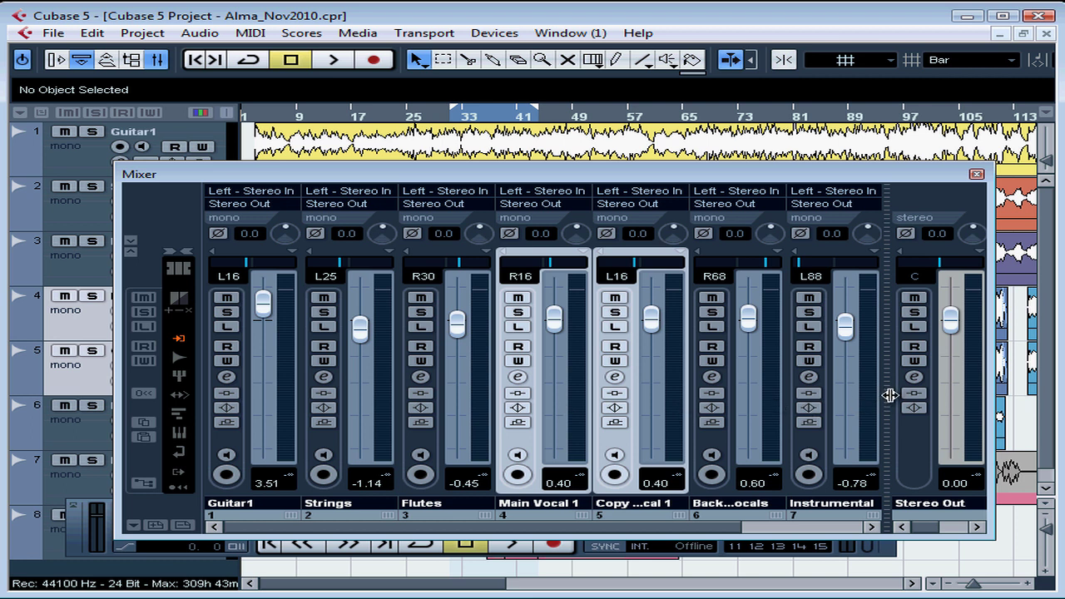
mouse_move(182, 343)
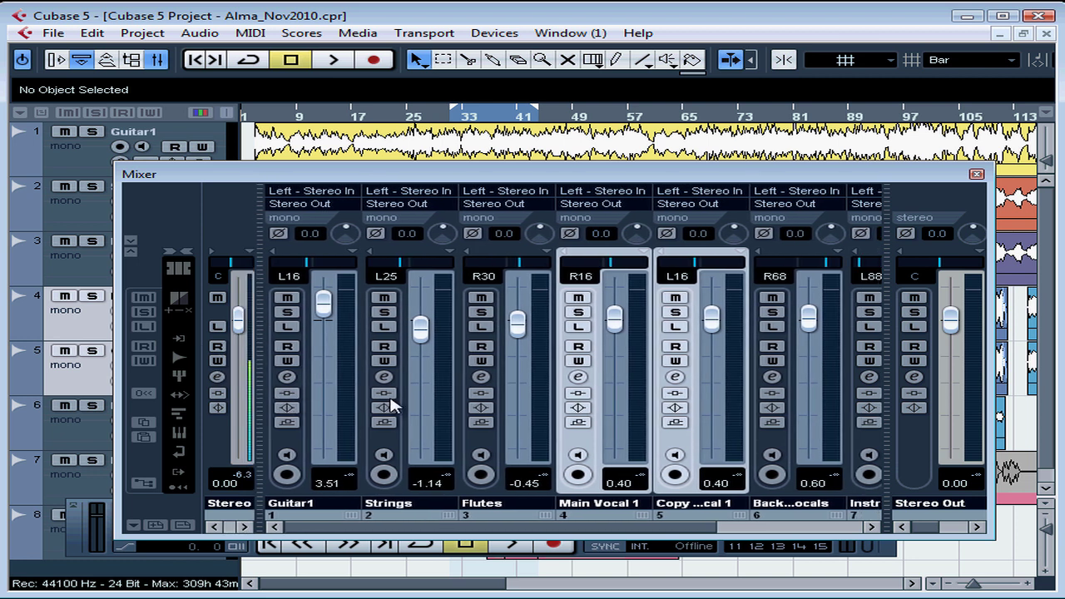
mouse_move(869, 406)
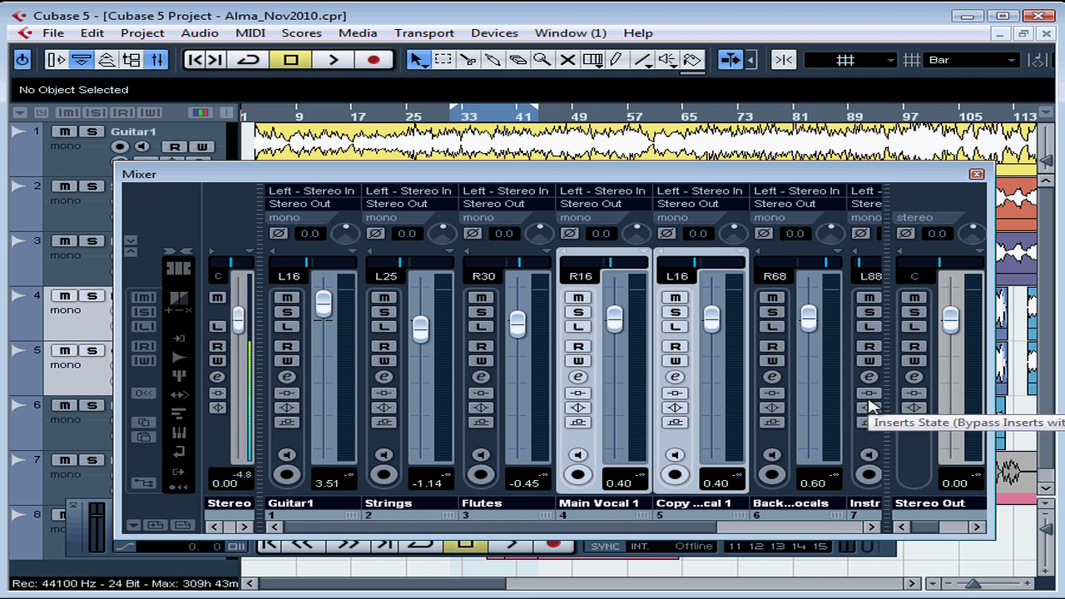
mouse_move(325, 423)
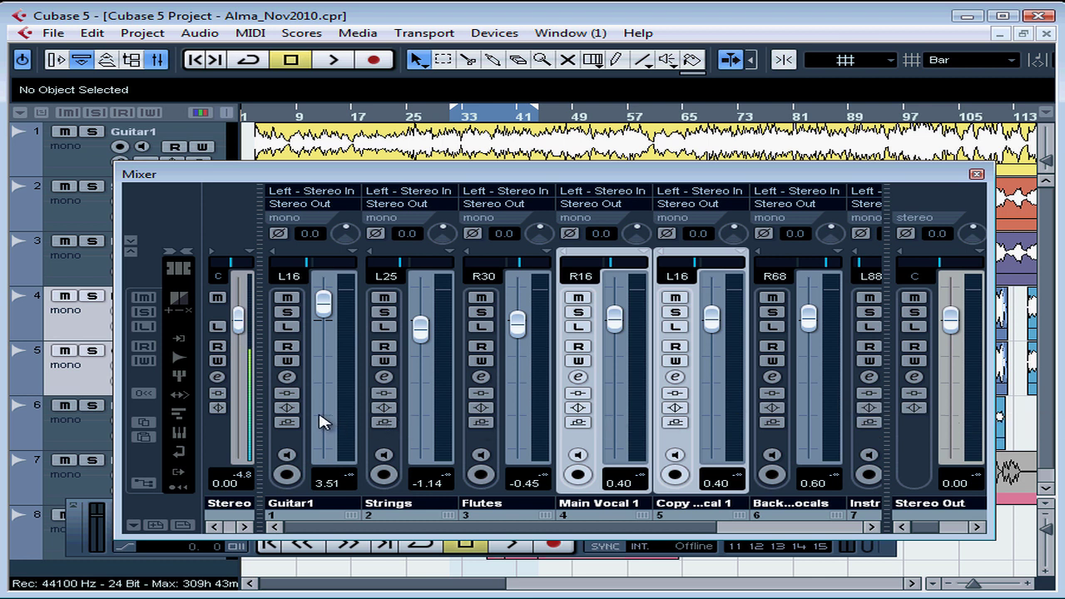
mouse_move(931, 409)
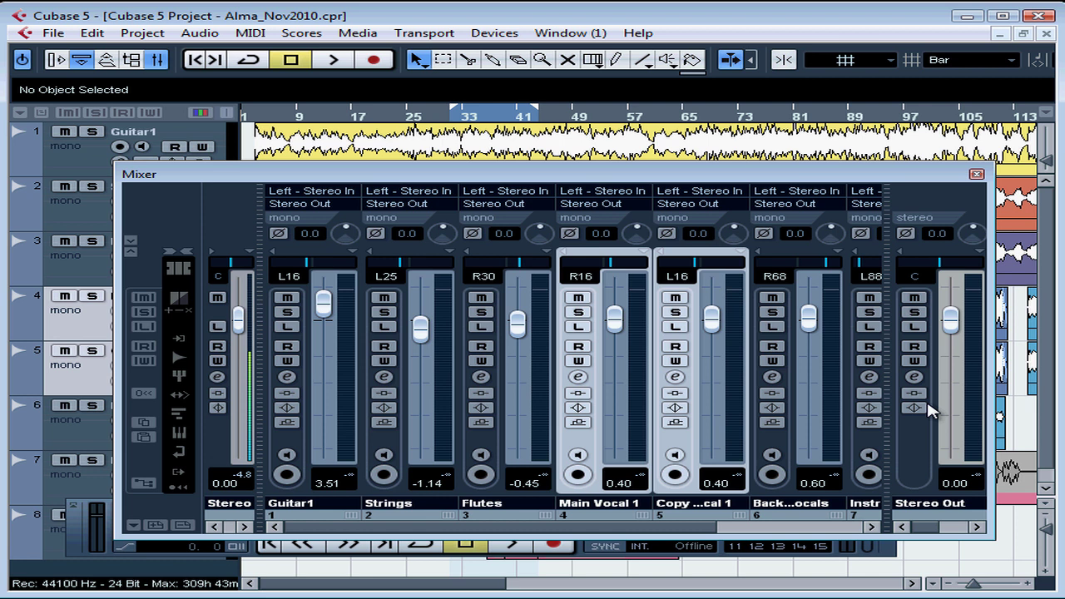
mouse_move(929, 419)
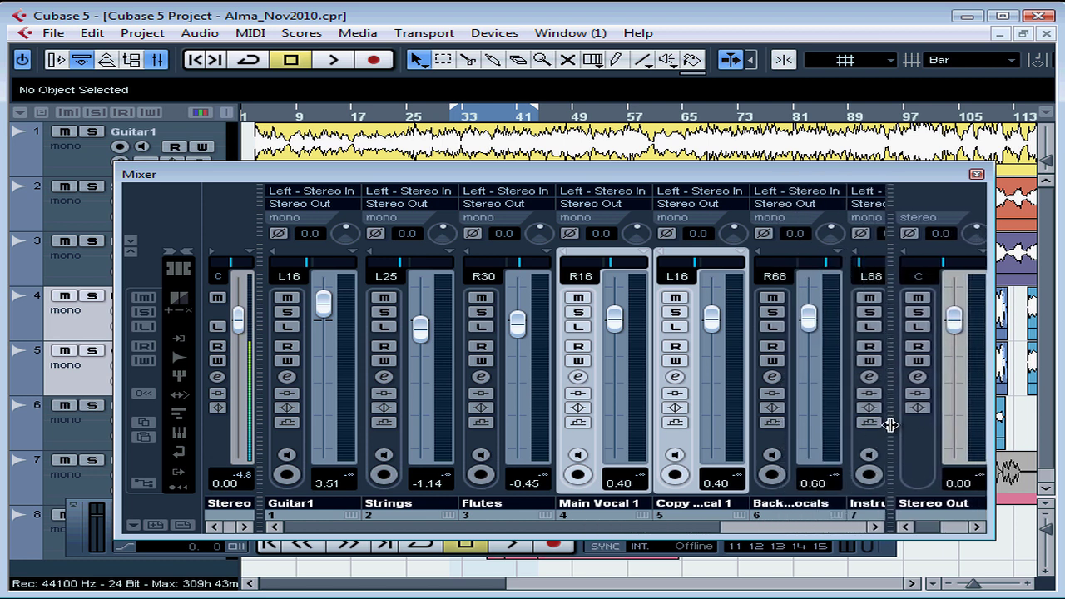
mouse_move(190, 353)
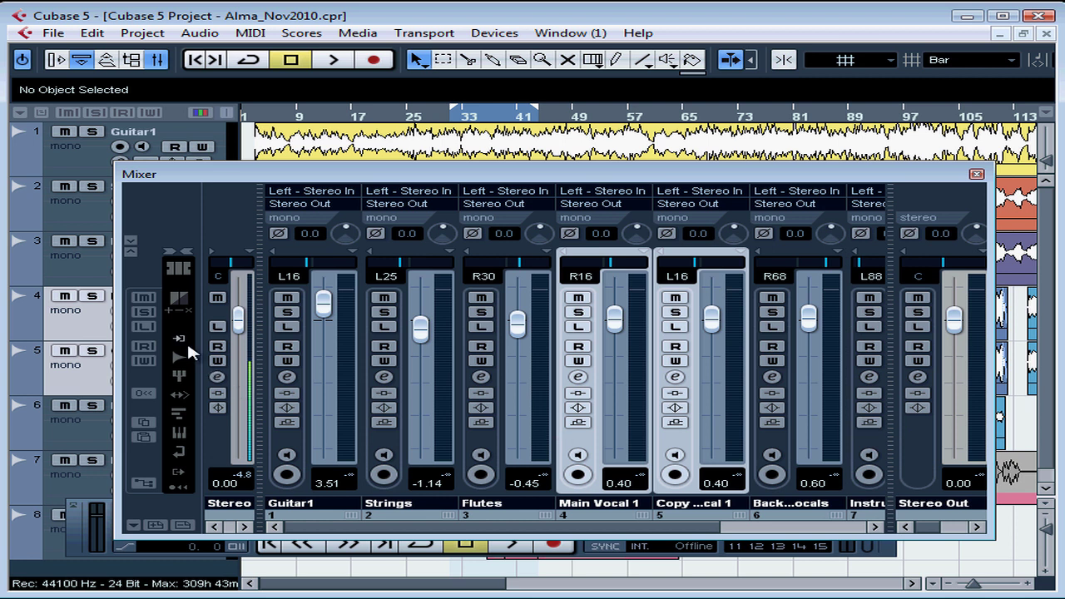
mouse_move(183, 345)
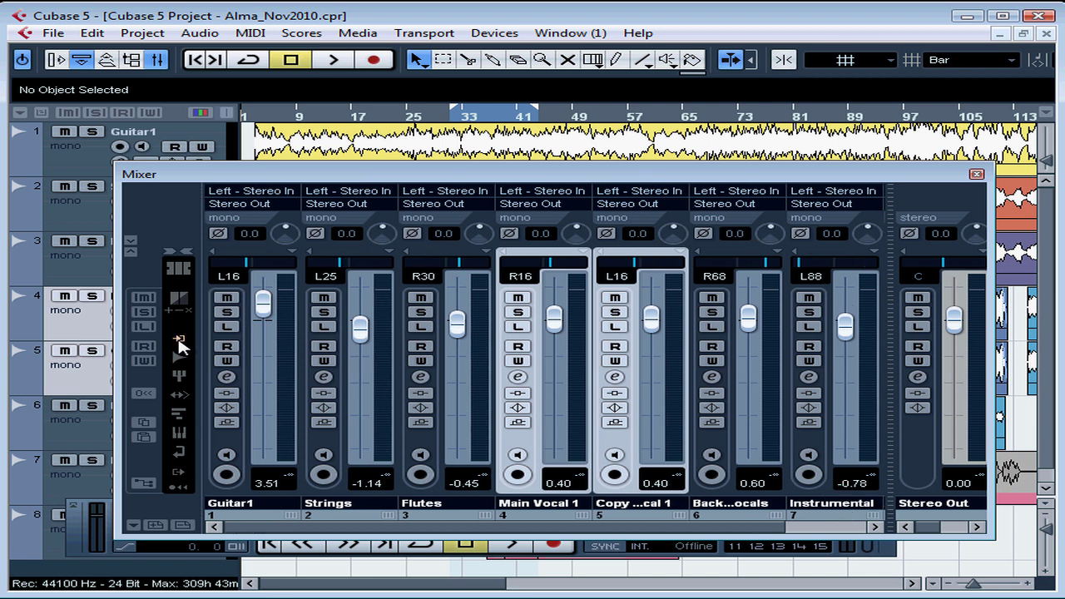
left_click_drag(265, 306, 265, 336)
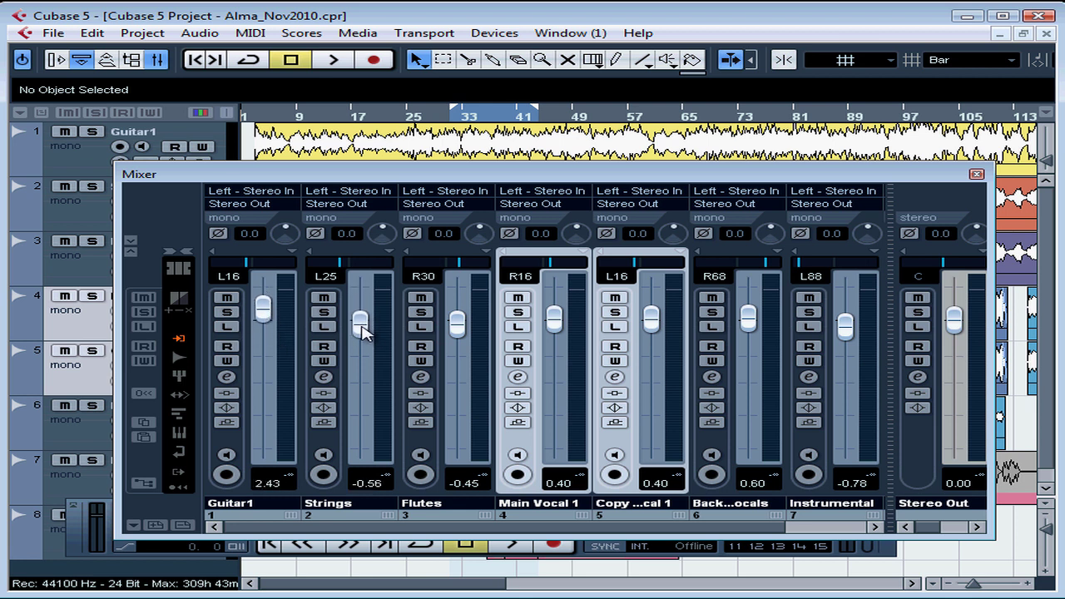
- Raise the Flutes channel fader so its level reads about 3.22
left_click_drag(456, 325, 456, 303)
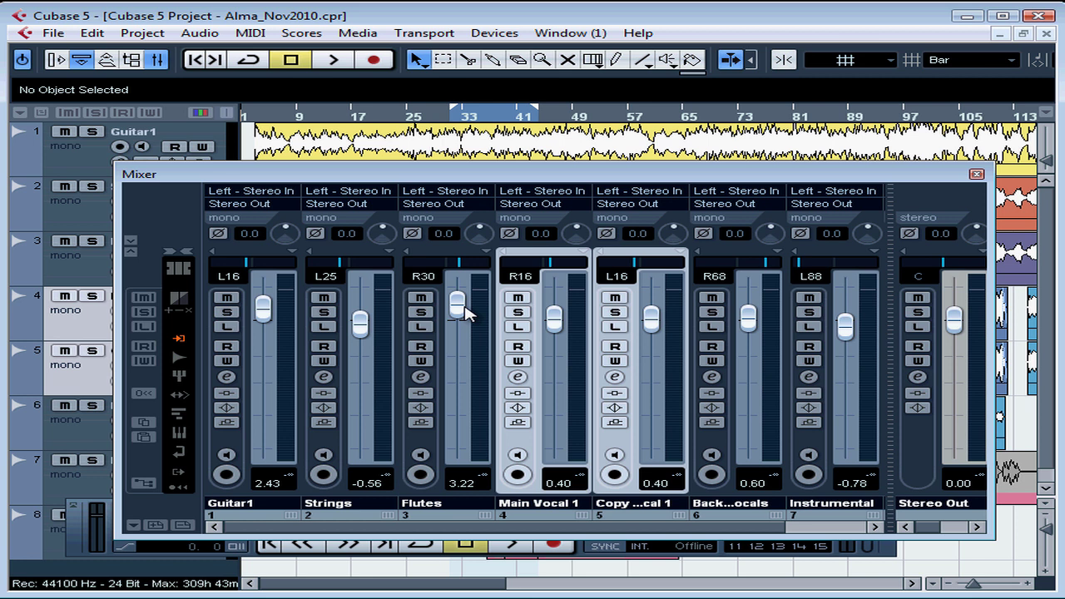
mouse_move(460, 323)
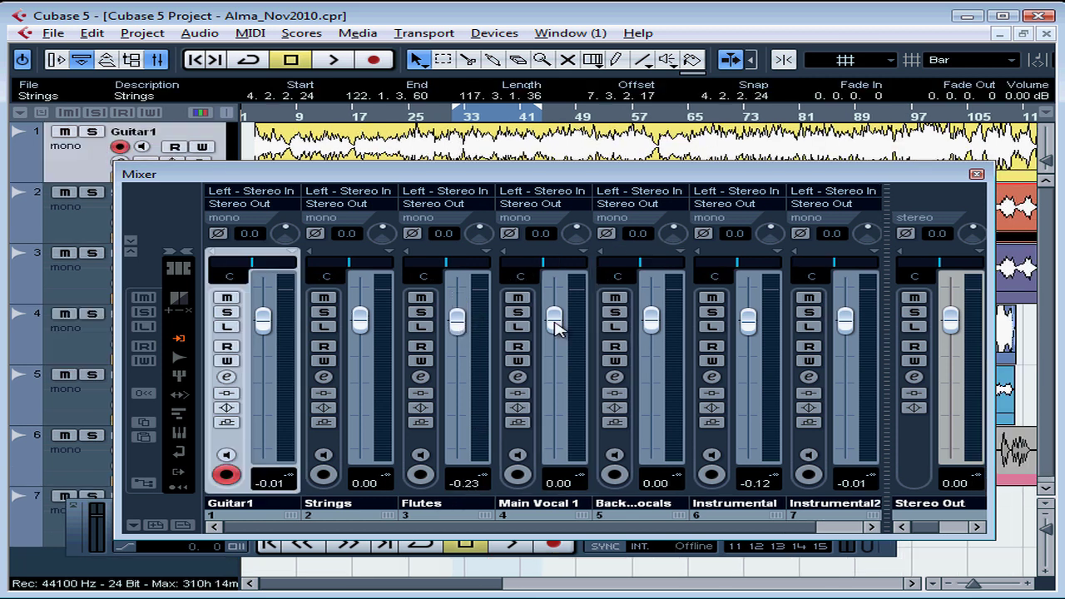
mouse_move(566, 491)
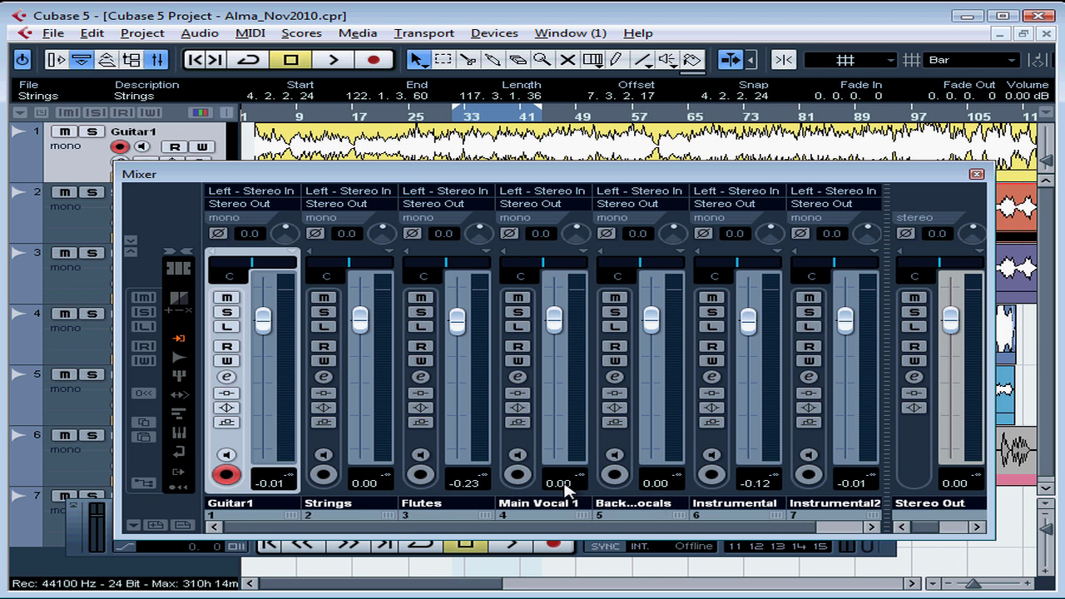
- Edit the Main Vocal 1 volume readout directly, giving it a level of 5.00
double_click(563, 482)
type("5")
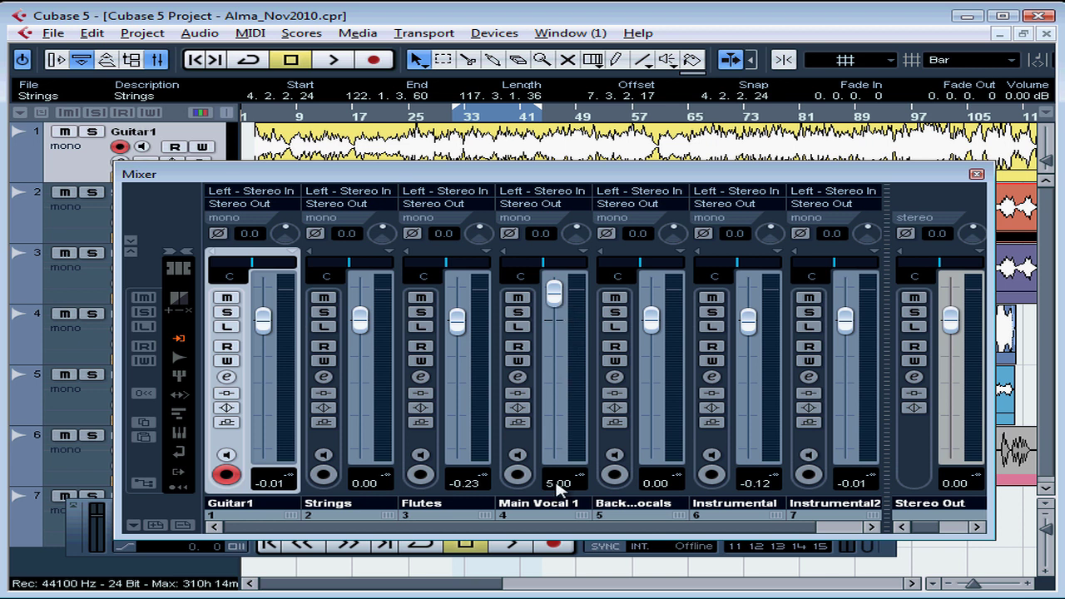
mouse_move(565, 496)
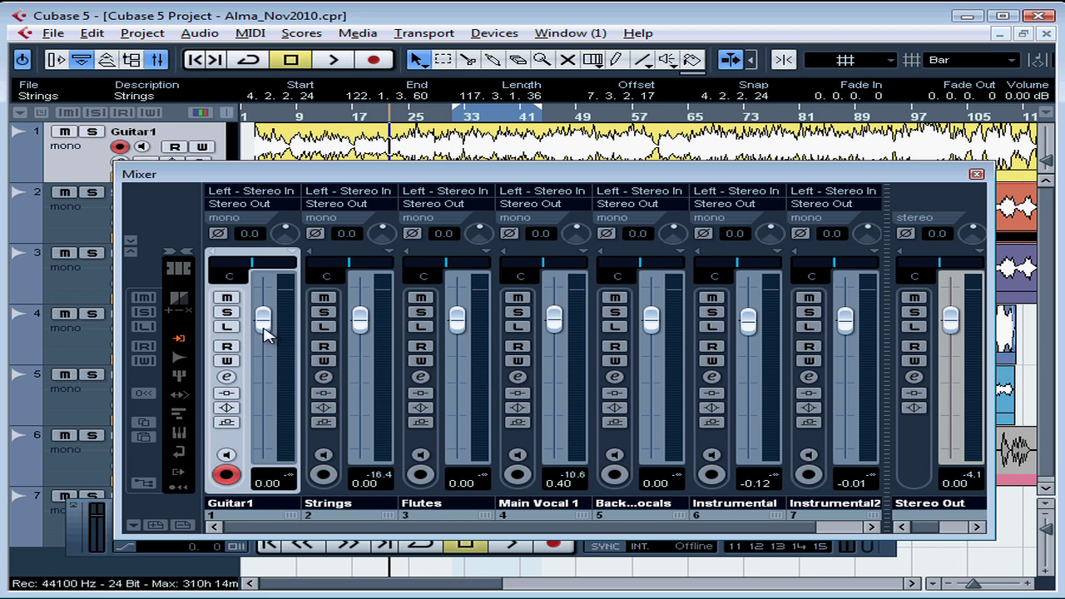
mouse_move(270, 303)
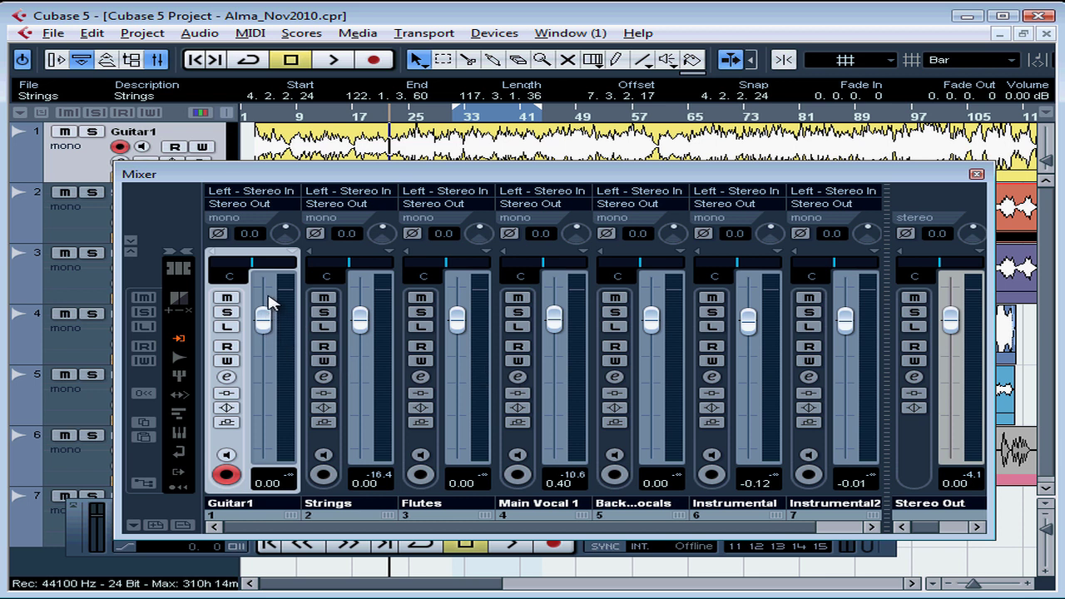
mouse_move(300, 479)
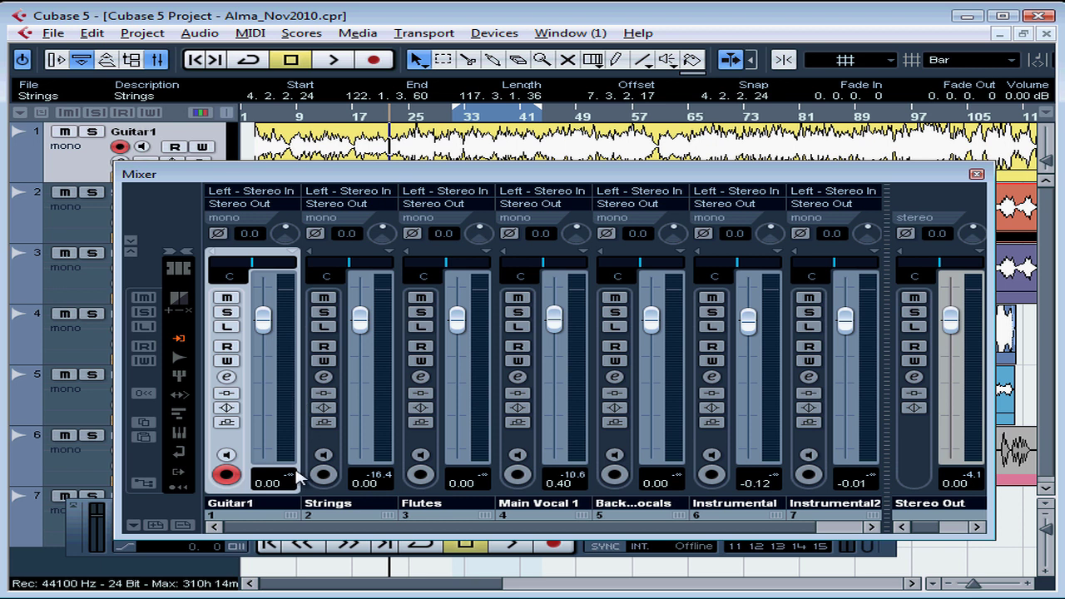
mouse_move(603, 486)
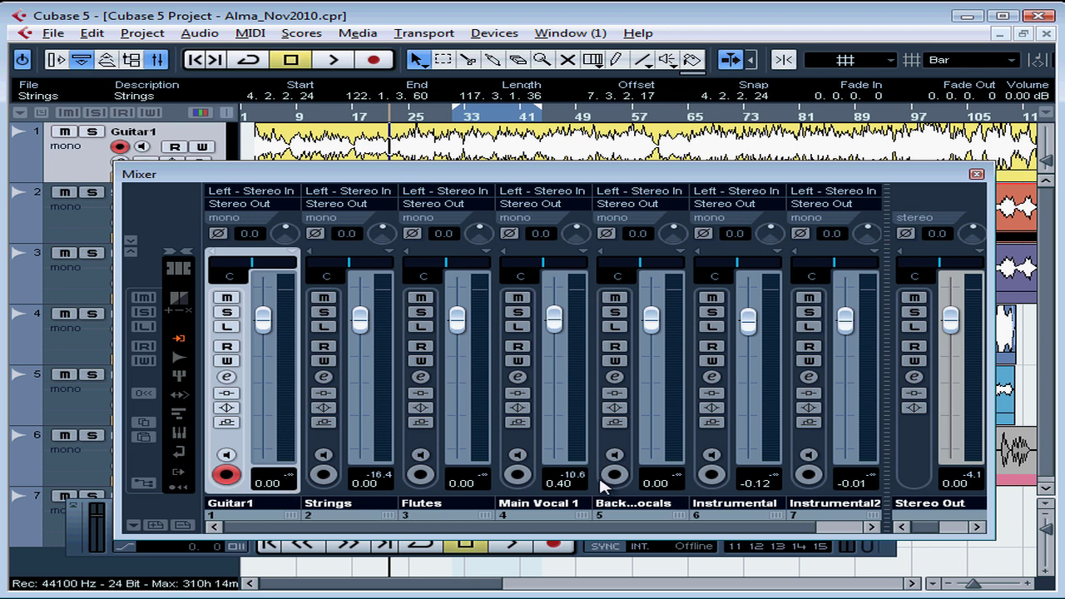
mouse_move(462, 311)
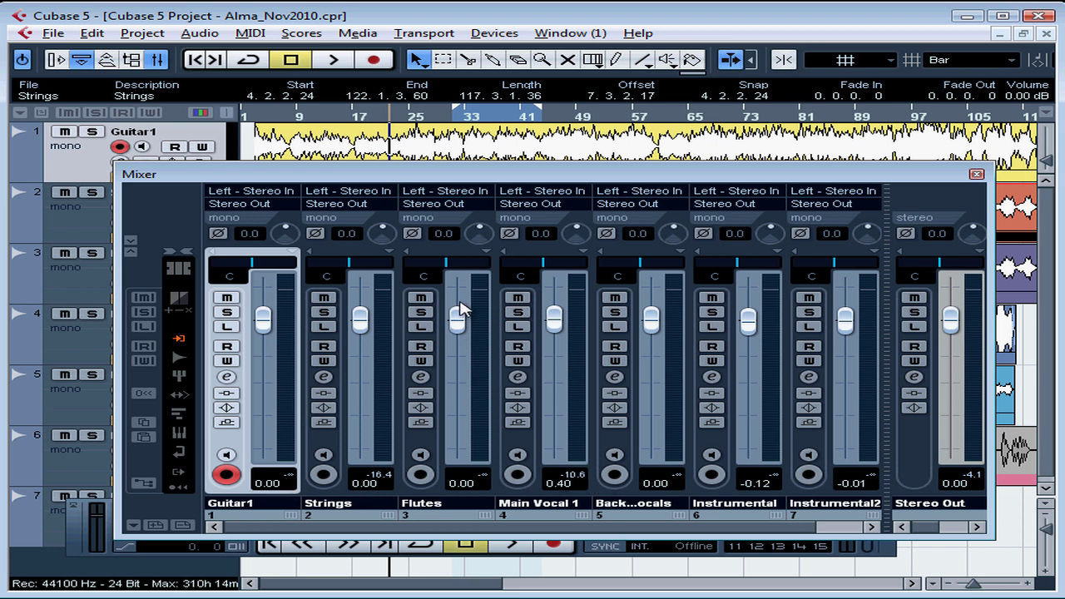
mouse_move(486, 486)
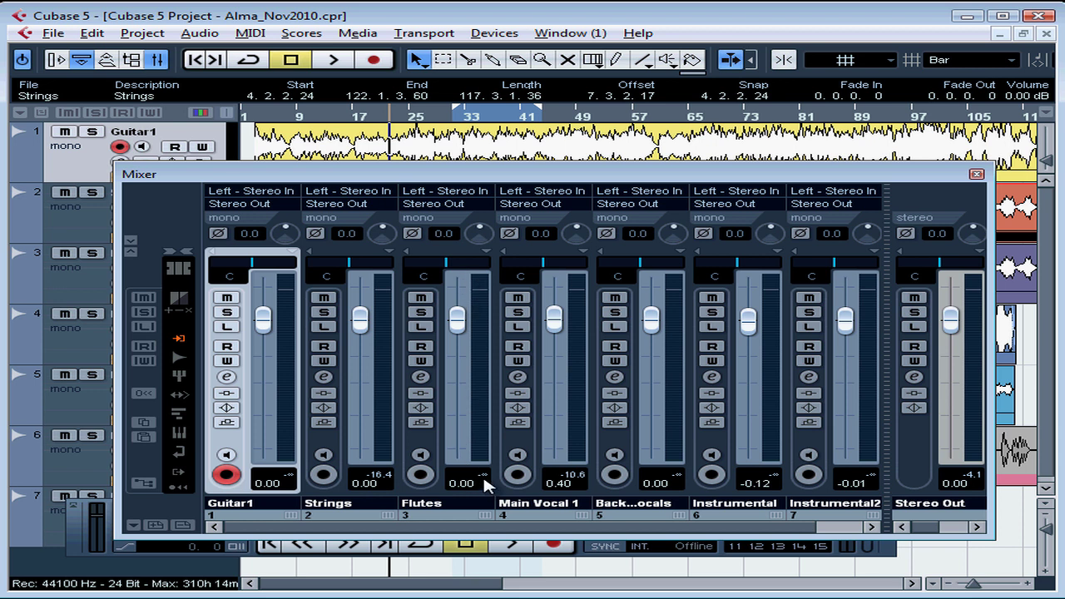
mouse_move(486, 483)
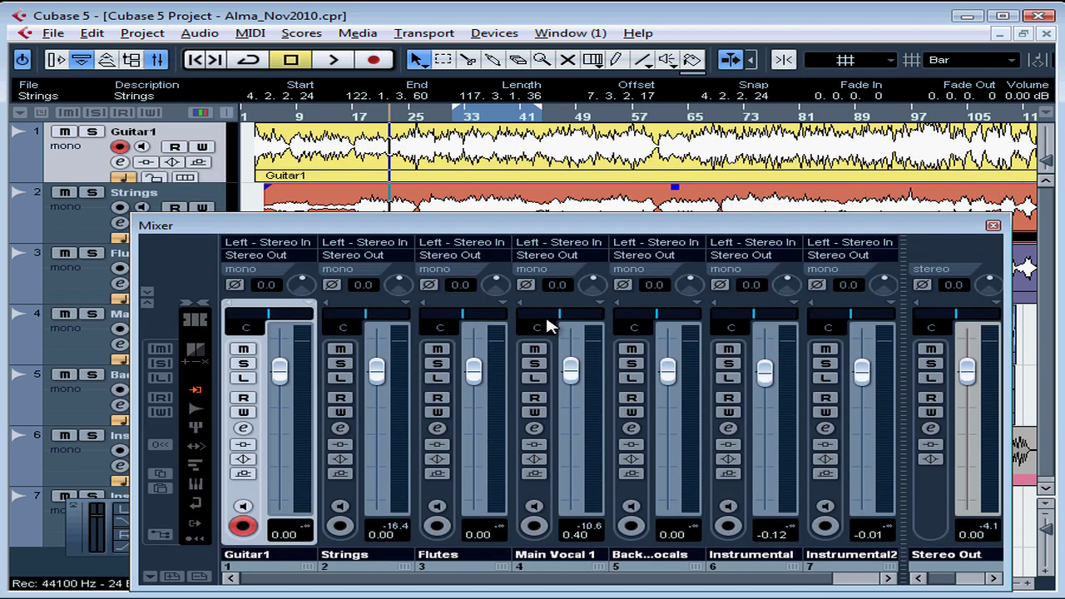
left_click(333, 60)
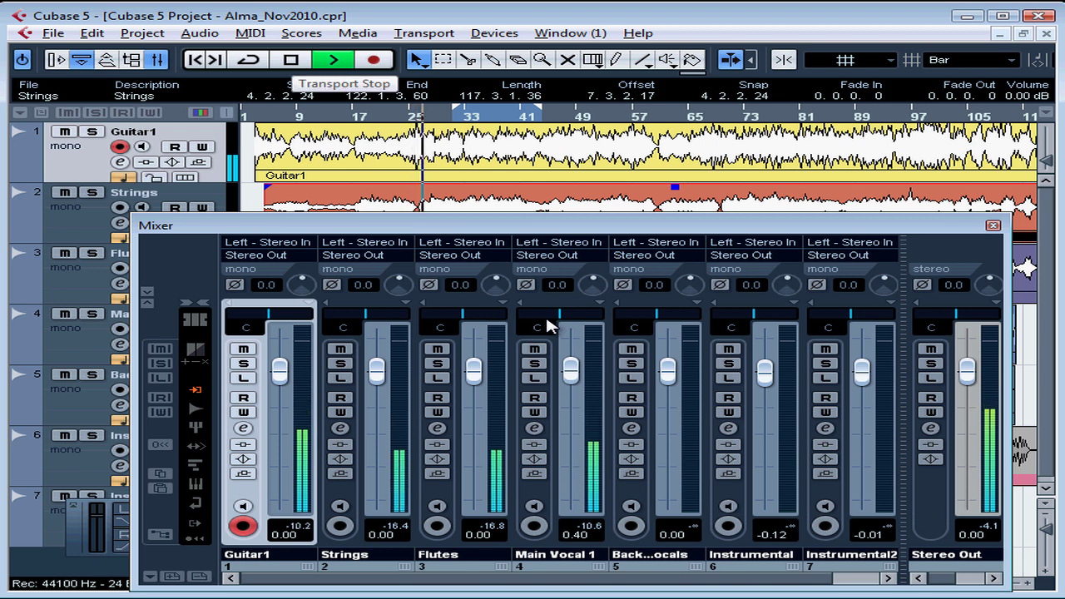
left_click(290, 60)
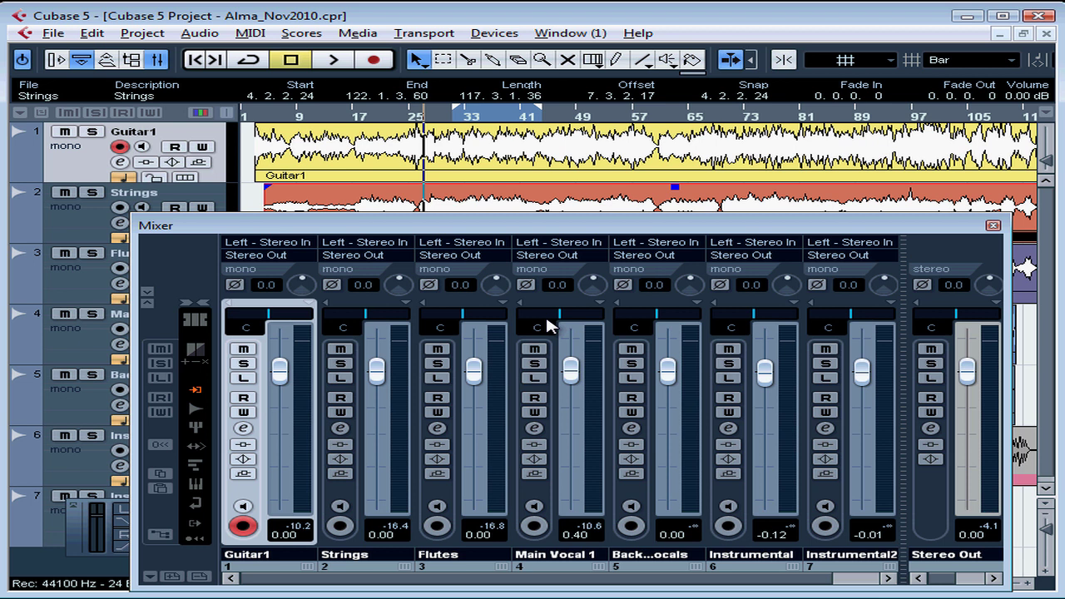
mouse_move(957, 330)
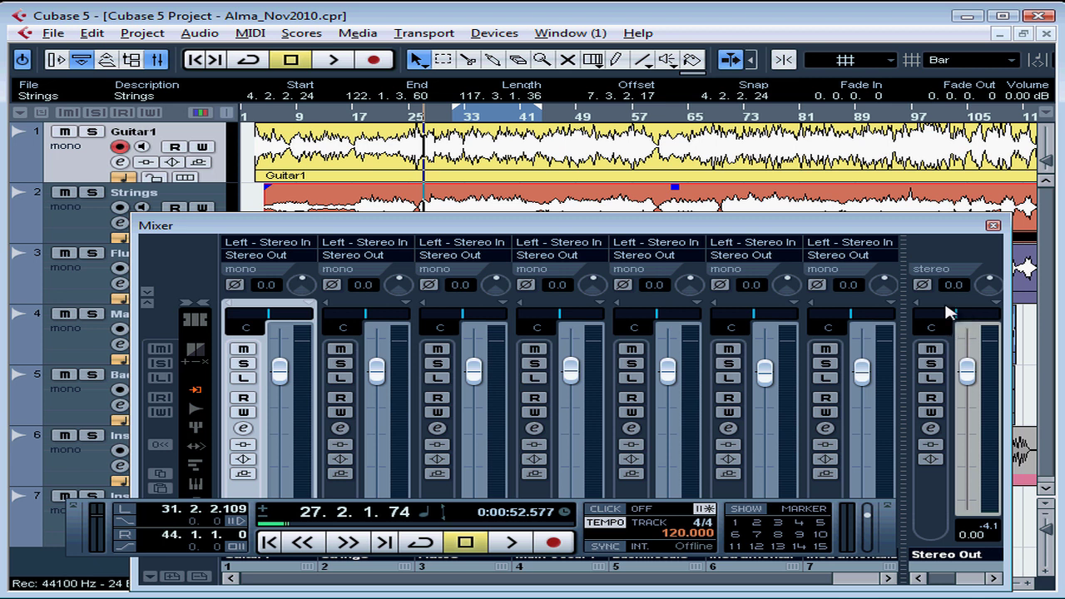
mouse_move(952, 320)
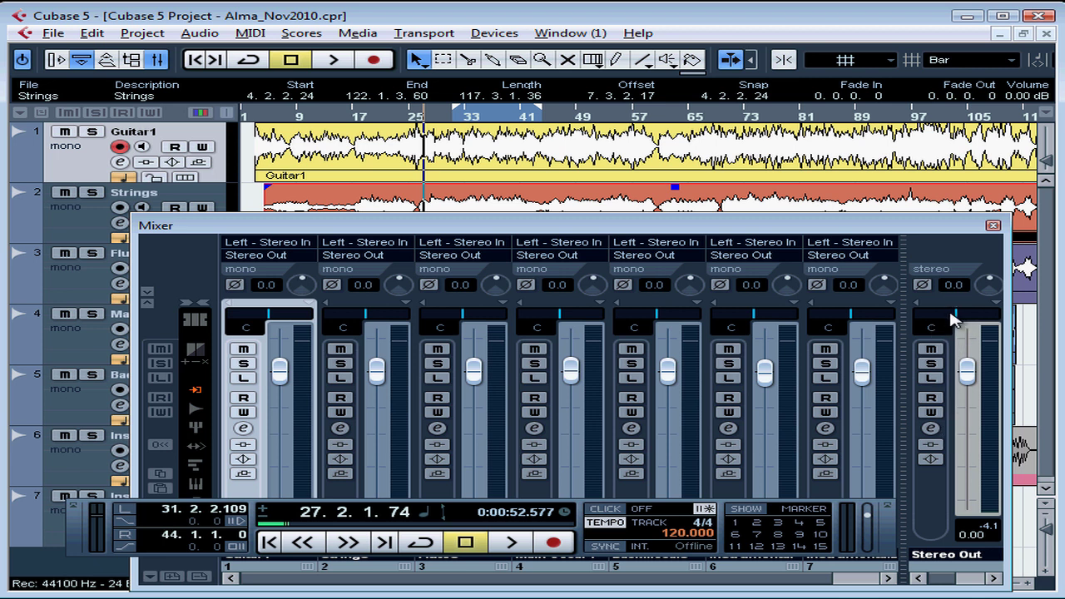
mouse_move(957, 330)
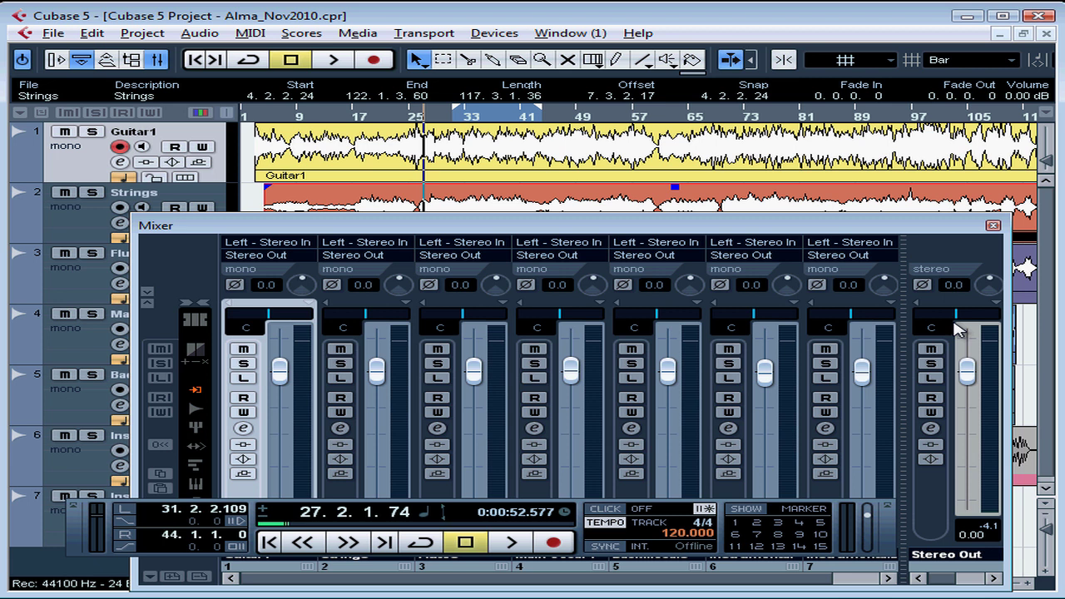
mouse_move(959, 330)
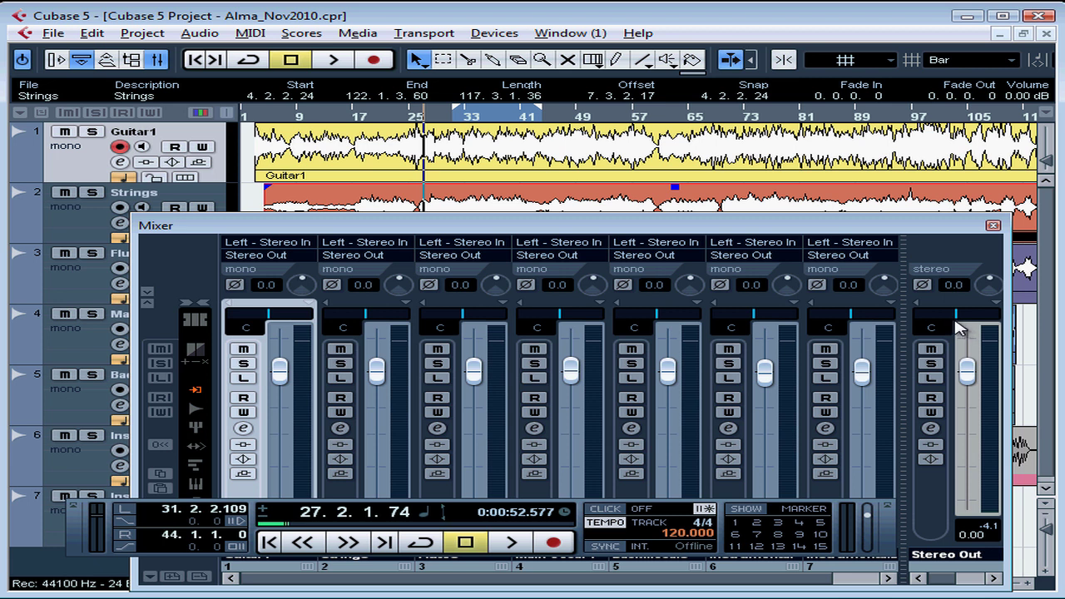
mouse_move(474, 357)
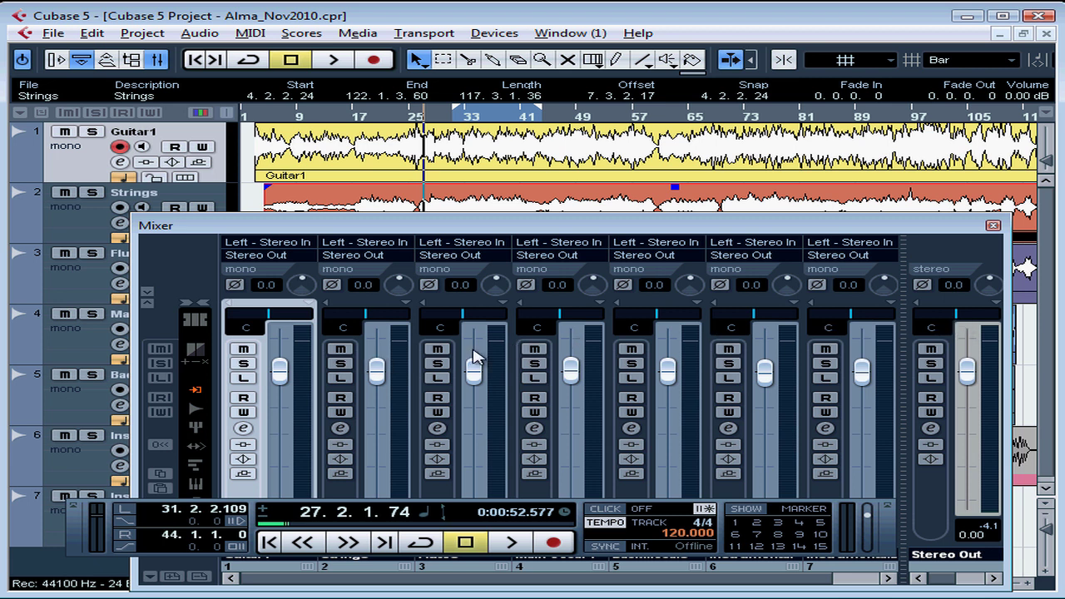
mouse_move(619, 367)
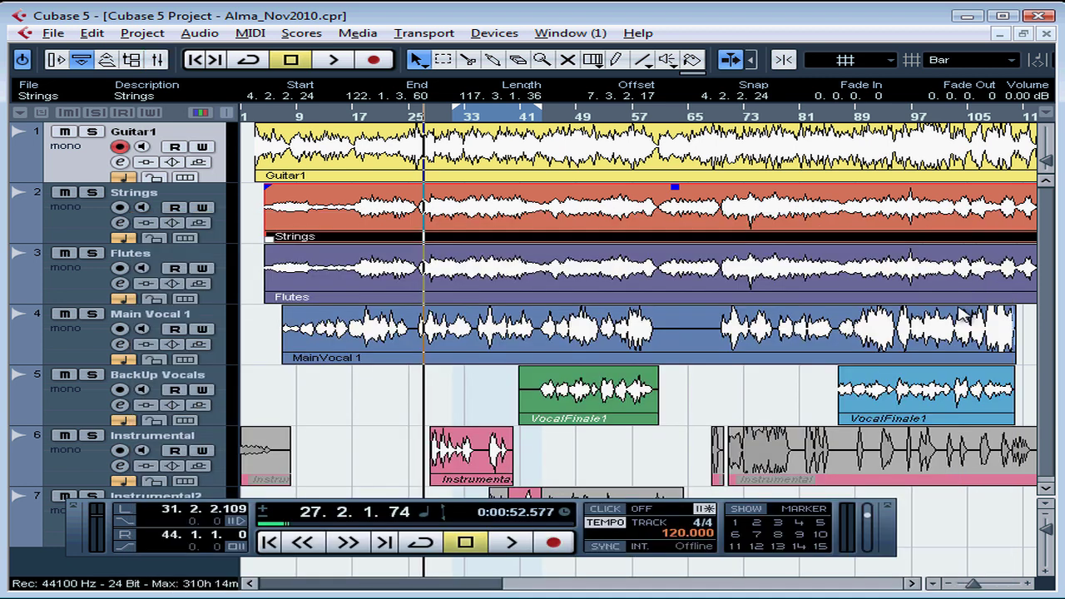
- Use Duplicate Tracks on Main Vocal 1 so a 'Copy of … Vocal 1' sits beneath it
right_click(150, 333)
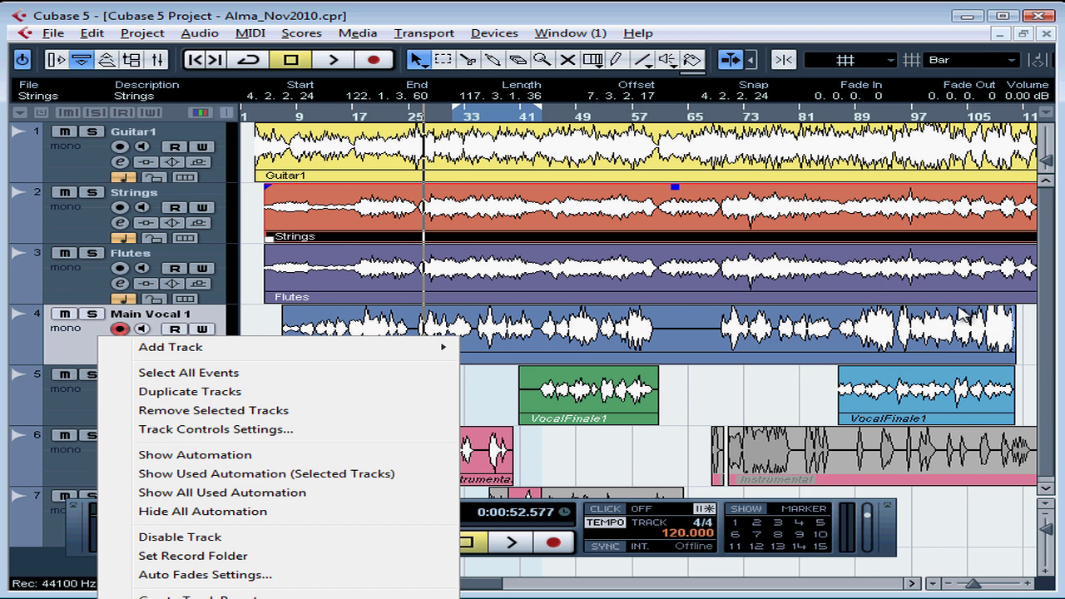
mouse_move(190, 392)
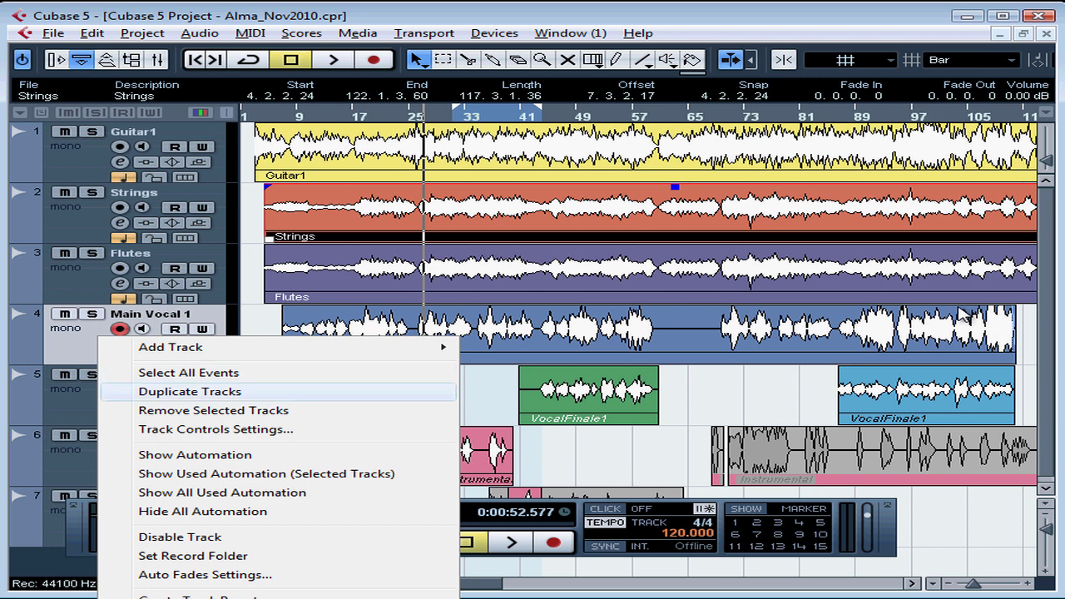
left_click(190, 391)
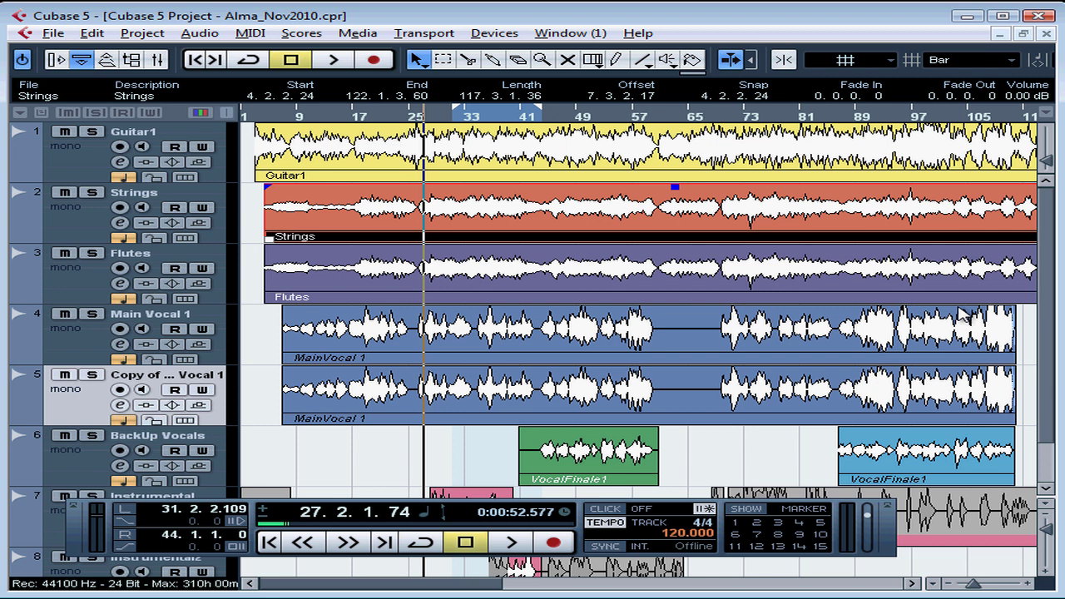
left_click(120, 147)
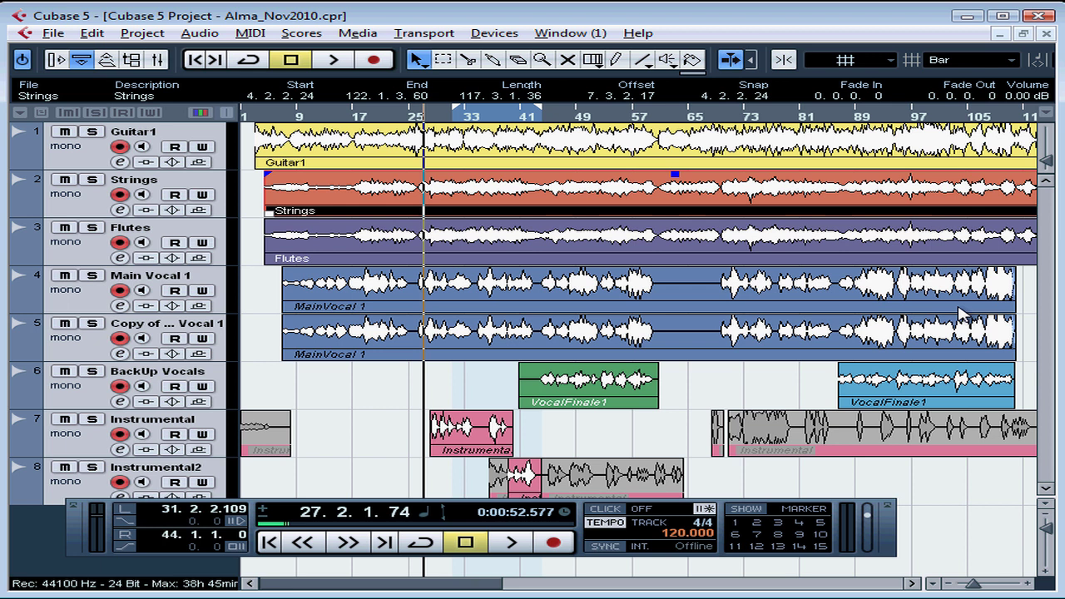
mouse_move(91, 179)
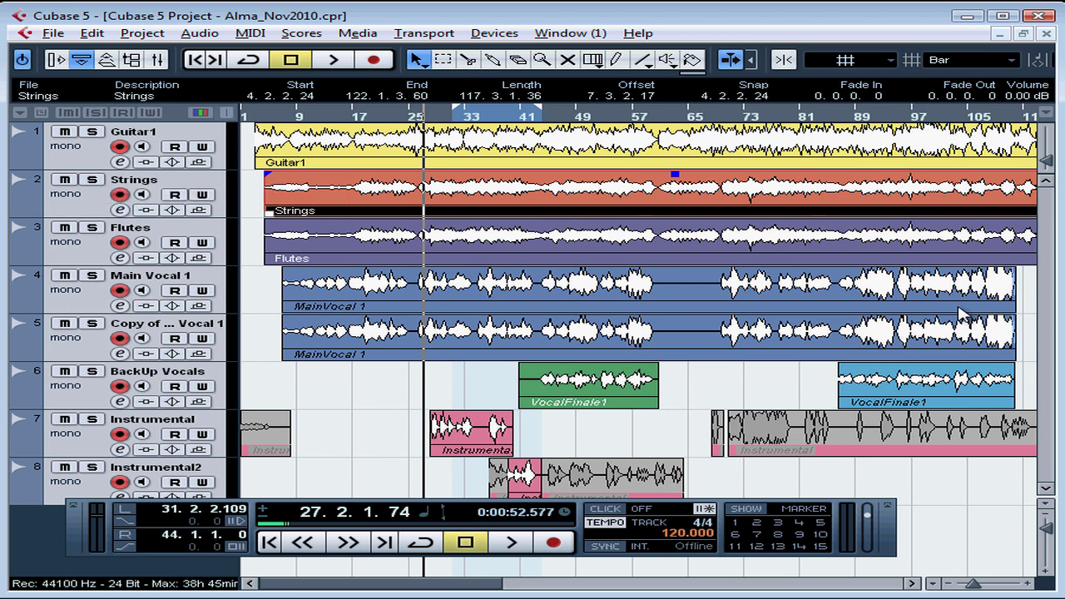
- Hide the Transport panel so all eight tracks show, then list the device windows
left_click(423, 34)
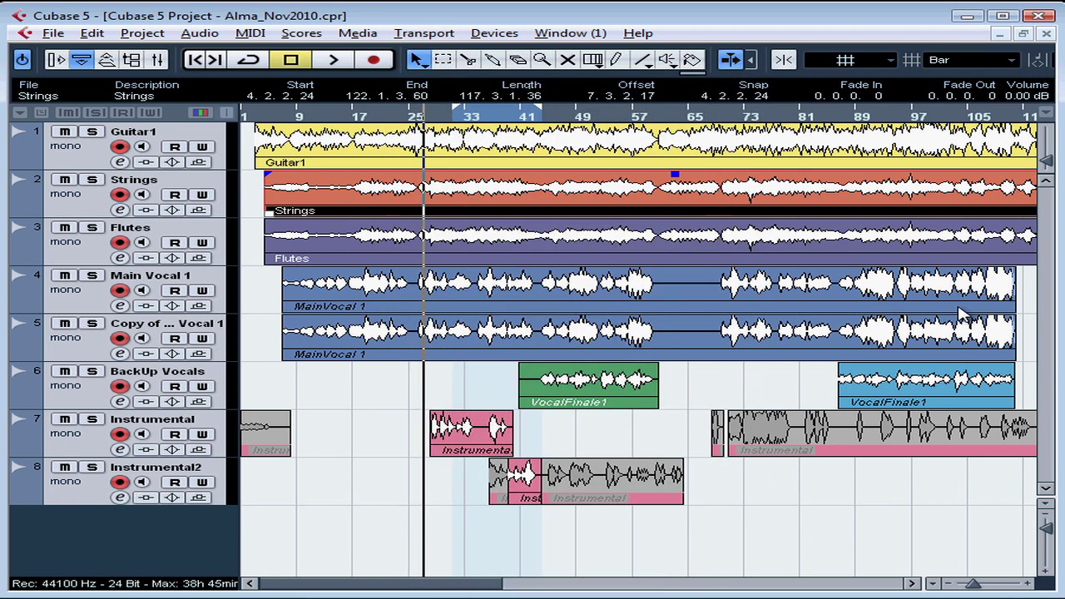
scroll("down", 3)
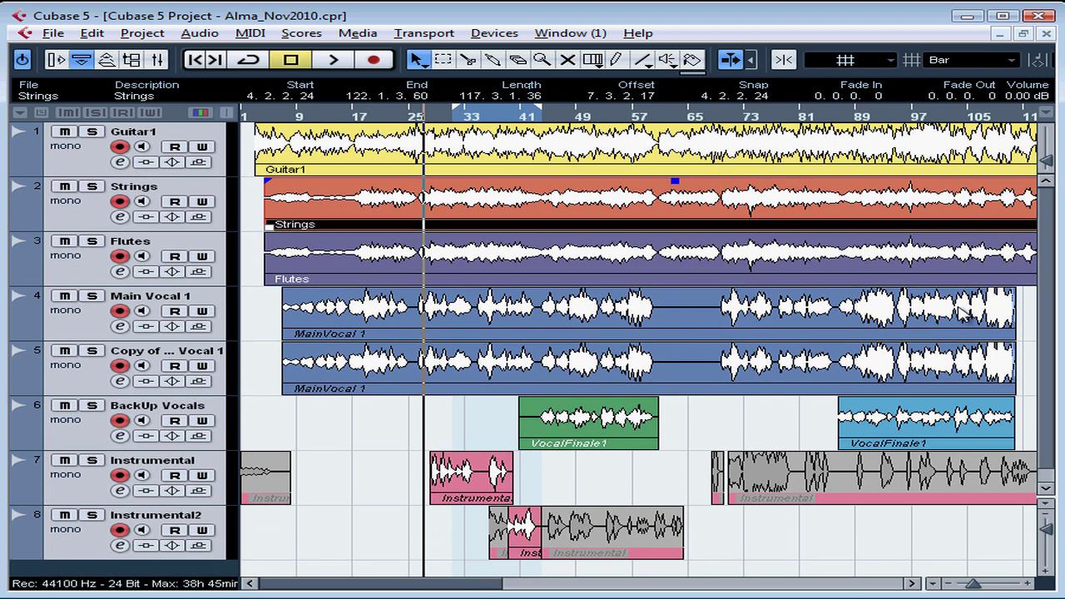
left_click(493, 33)
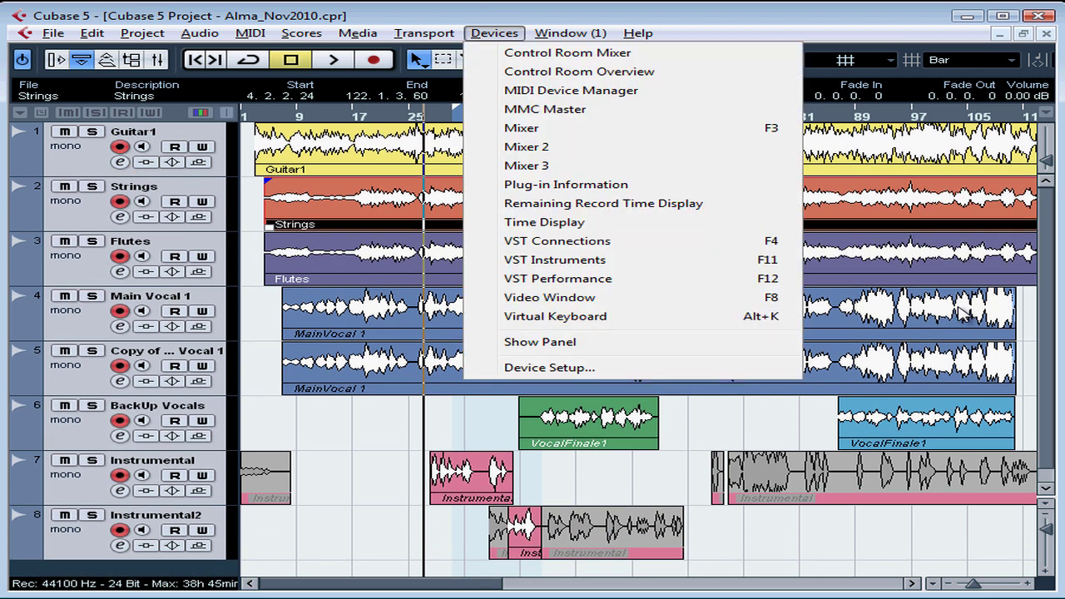
- Reopen the Mixer, now including the vocal copy channel beside Main Vocal 1 at 0.40
left_click(522, 126)
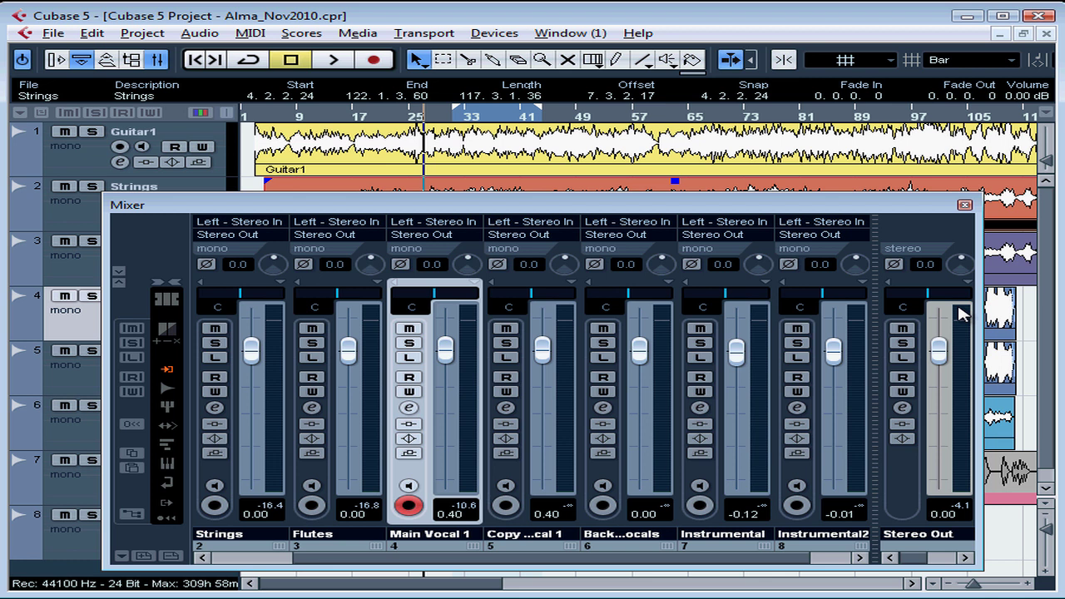
mouse_move(965, 346)
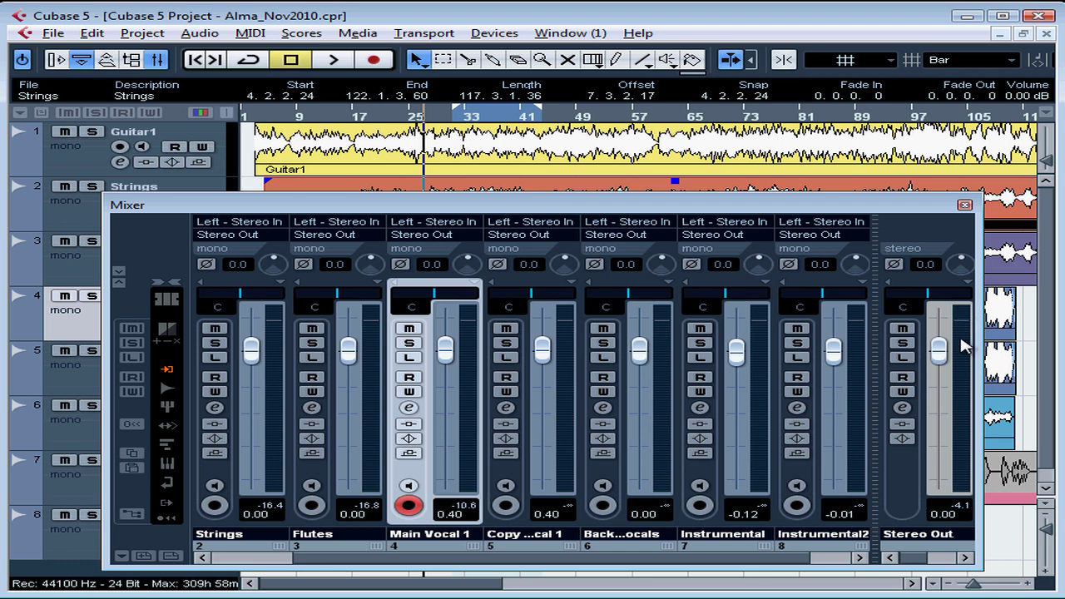
mouse_move(873, 223)
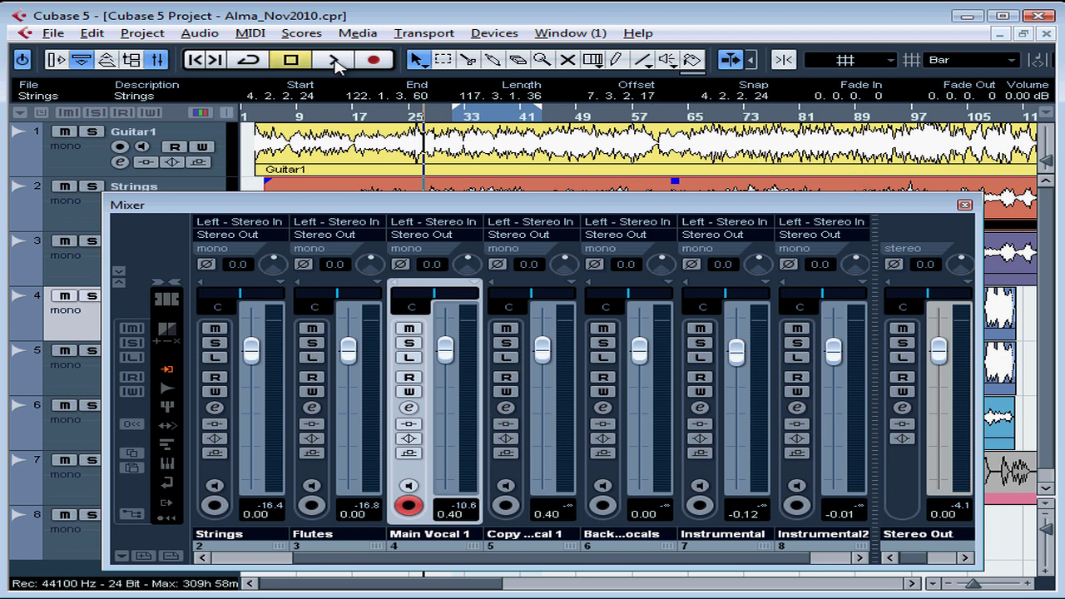
left_click(333, 60)
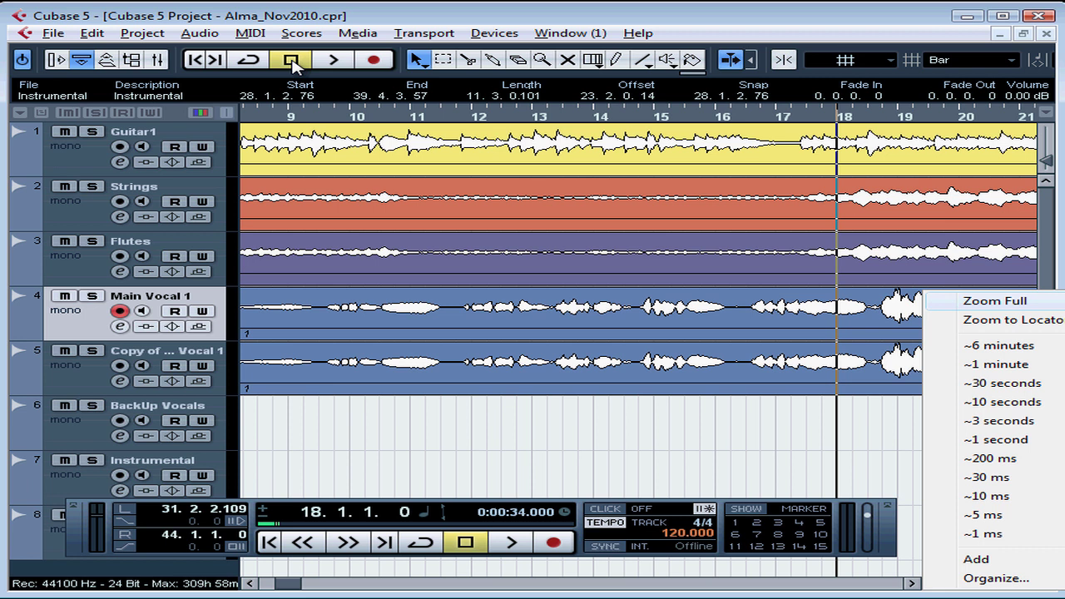
- Stop playback after checking peak readings like -12.6 on the vocal copy
left_click(995, 299)
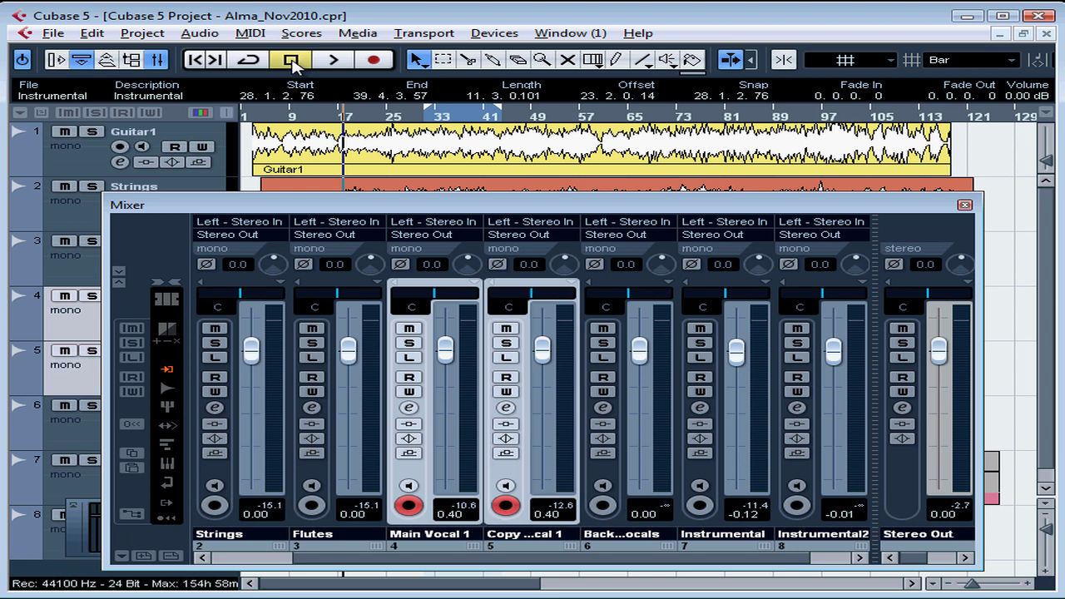
- Adjust a channel fader and start the song playing from bar 18
left_click_drag(446, 365, 447, 339)
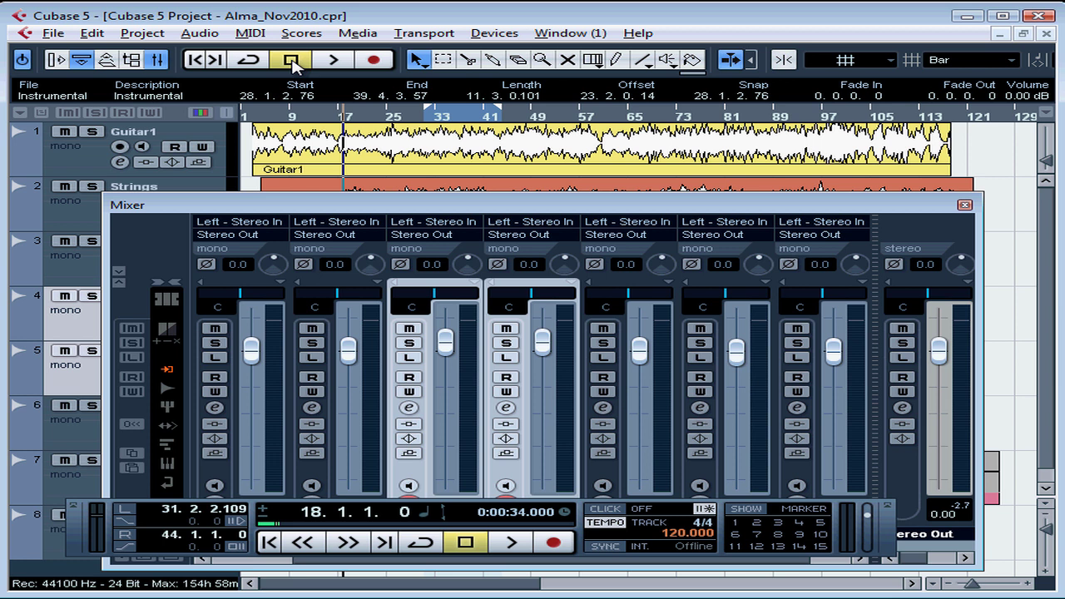
left_click(333, 60)
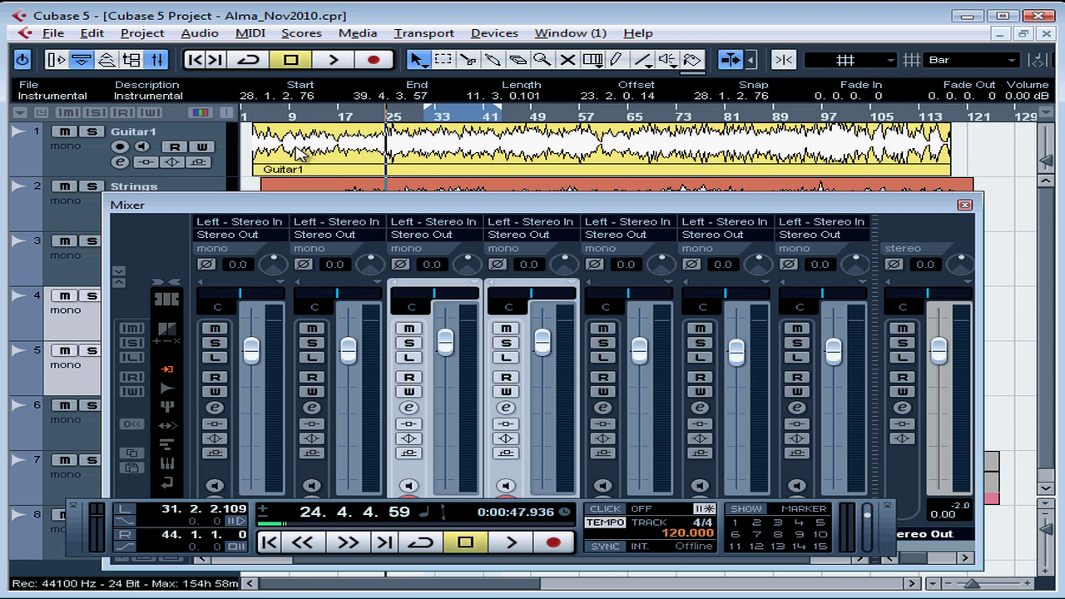
mouse_move(456, 183)
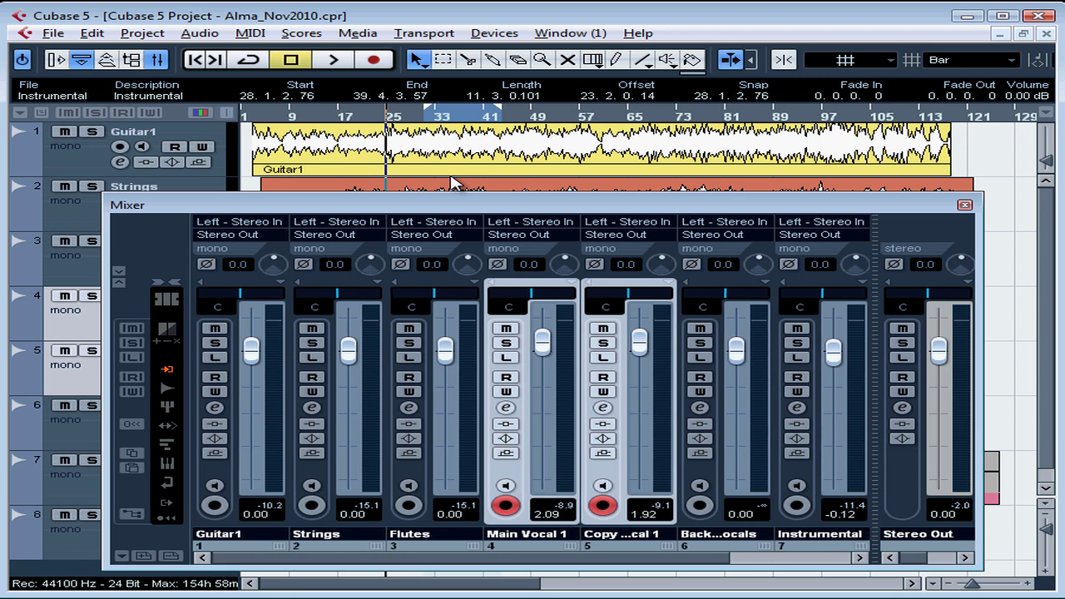
- Raise the Guitar1 fader, settling it at 3.51 dB with playback running
left_click_drag(251, 353, 251, 331)
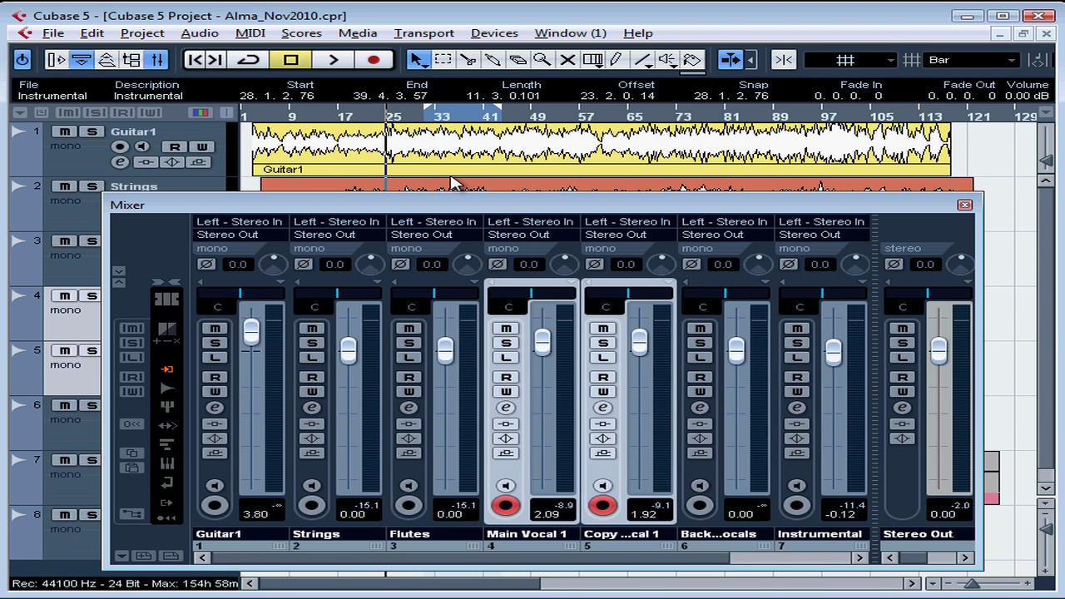
left_click_drag(253, 333, 253, 342)
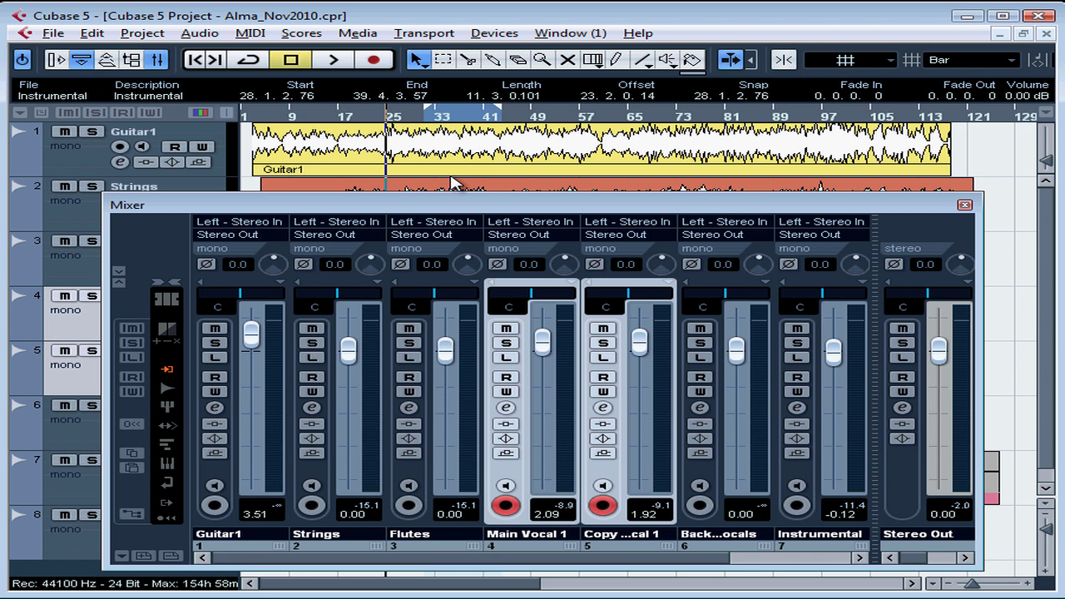
left_click(333, 60)
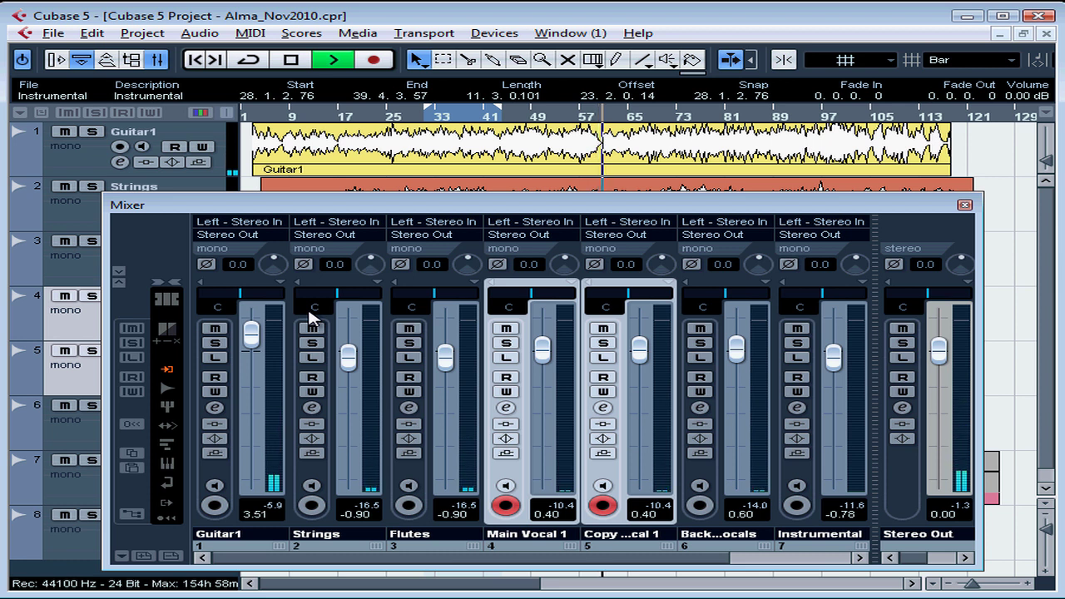
- Keep playback running while Strings sits at -1.14 and Flutes at -0.45
left_click(333, 60)
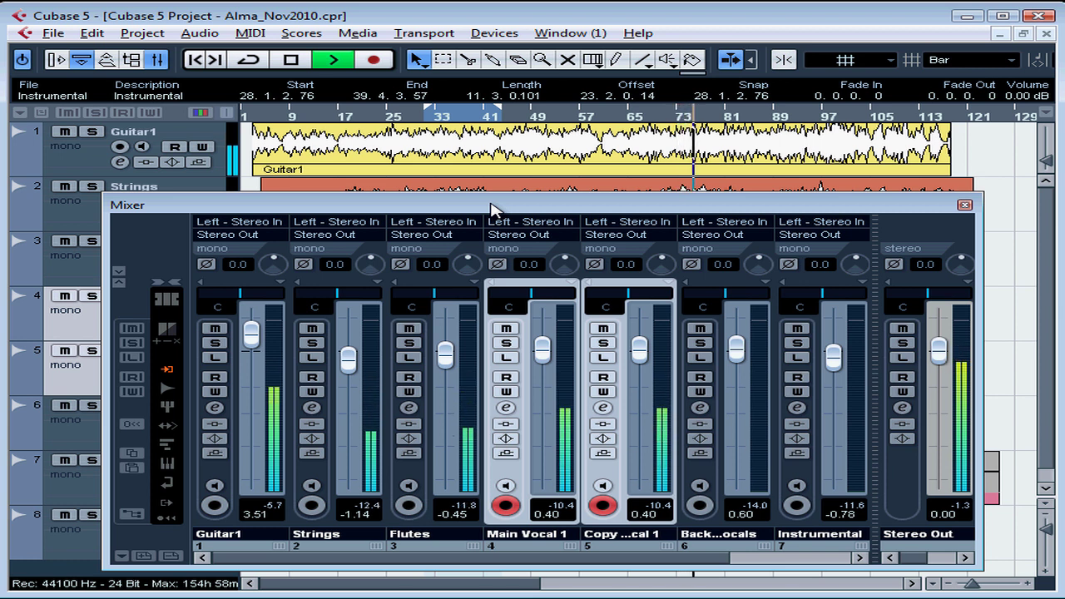
left_click(291, 60)
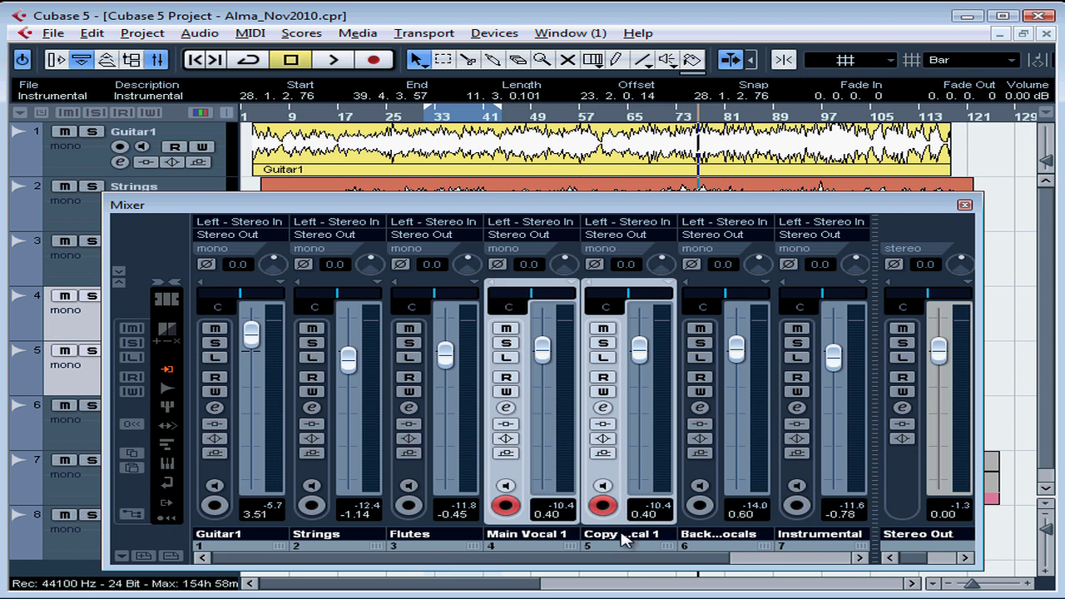
mouse_move(662, 543)
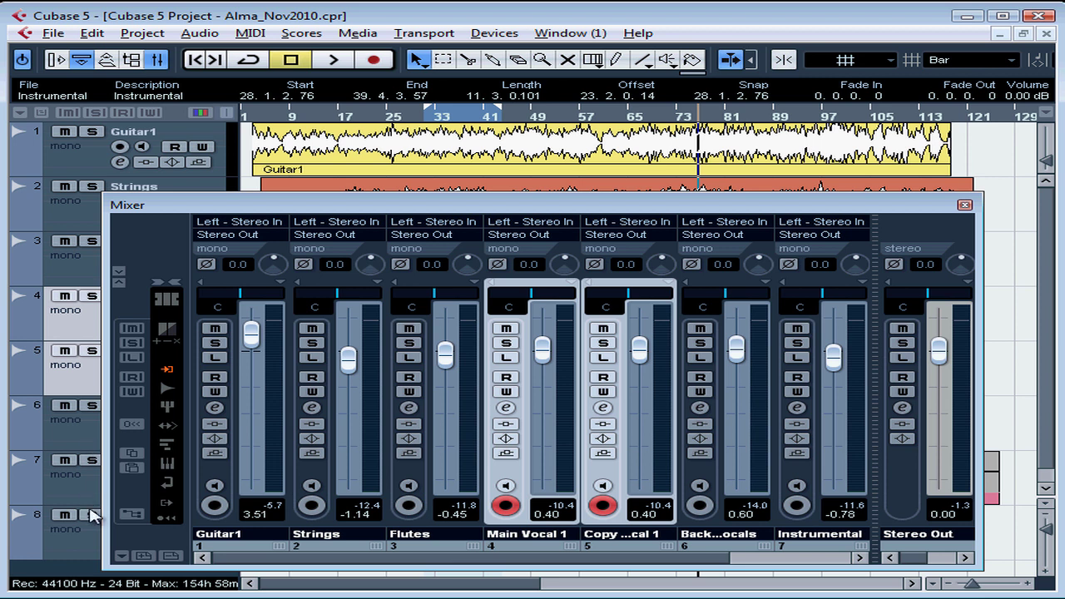
mouse_move(80, 546)
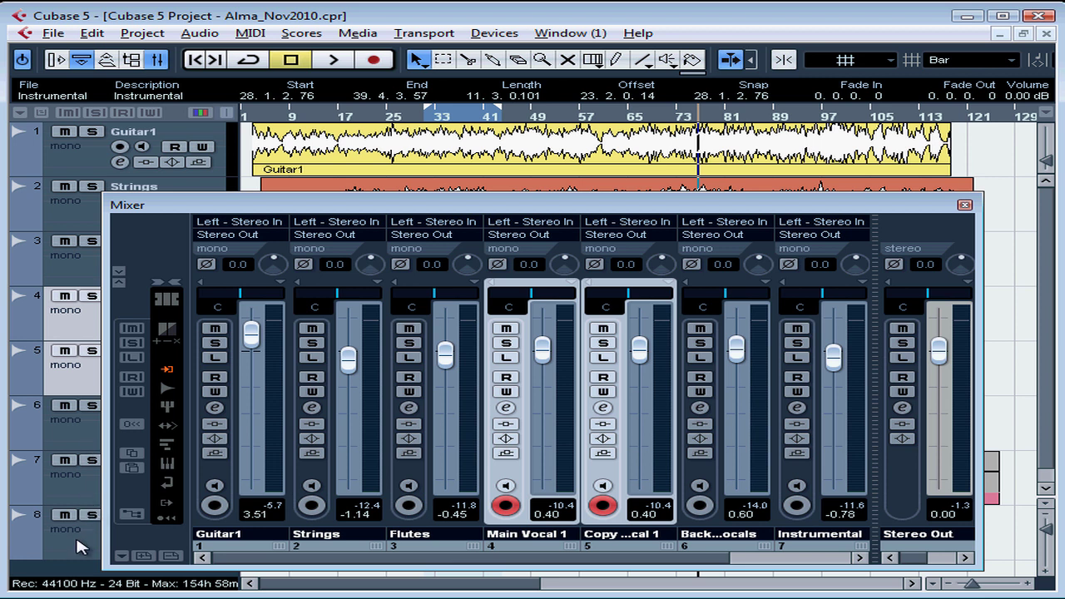
mouse_move(80, 376)
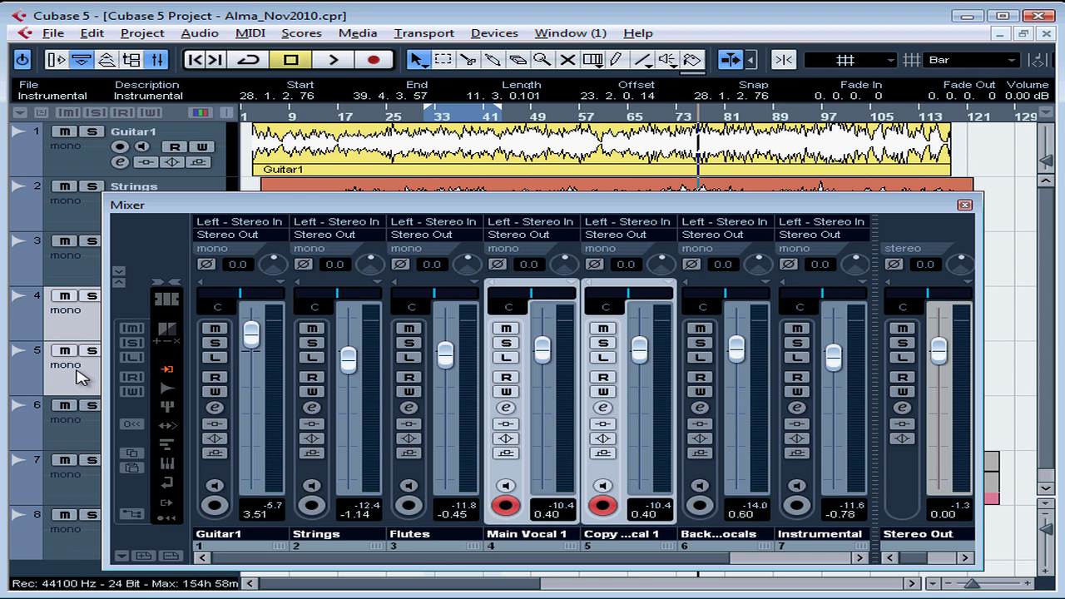
mouse_move(416, 474)
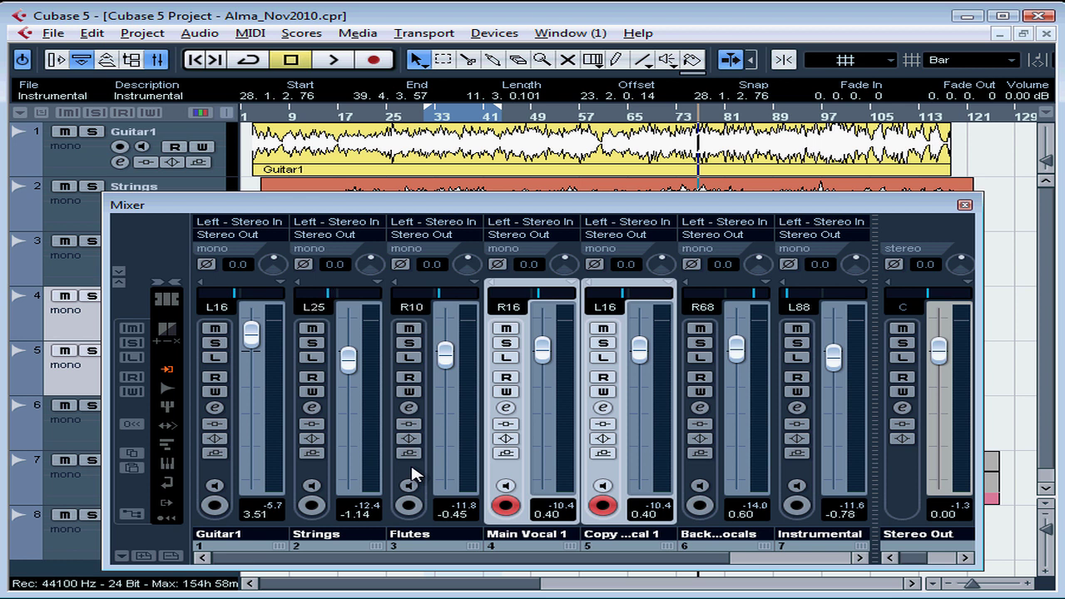
- Pan the Flutes channel right to R30
left_click_drag(433, 299, 446, 300)
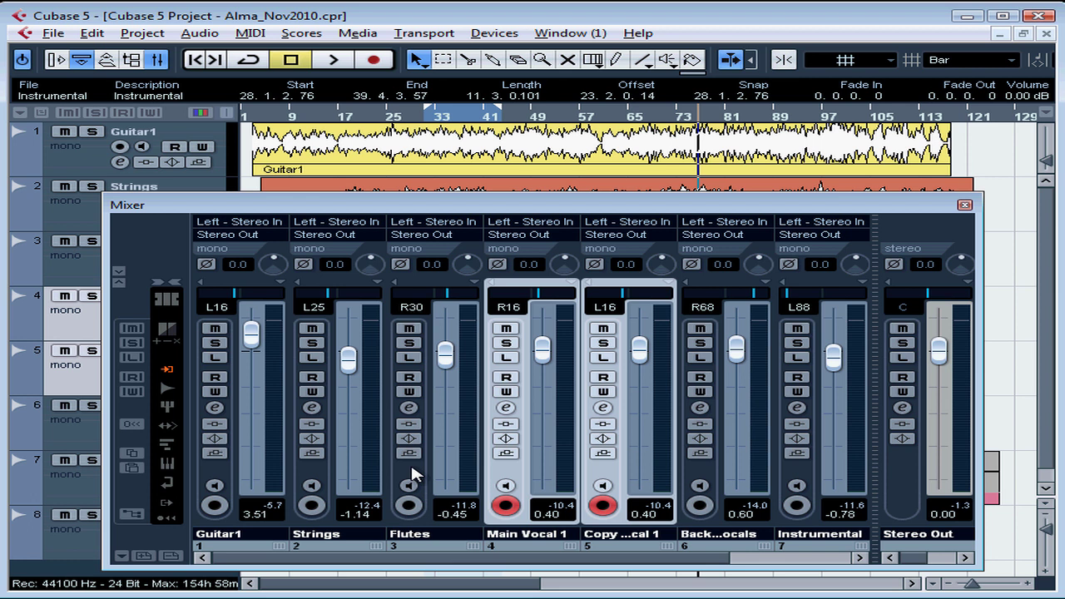
mouse_move(406, 360)
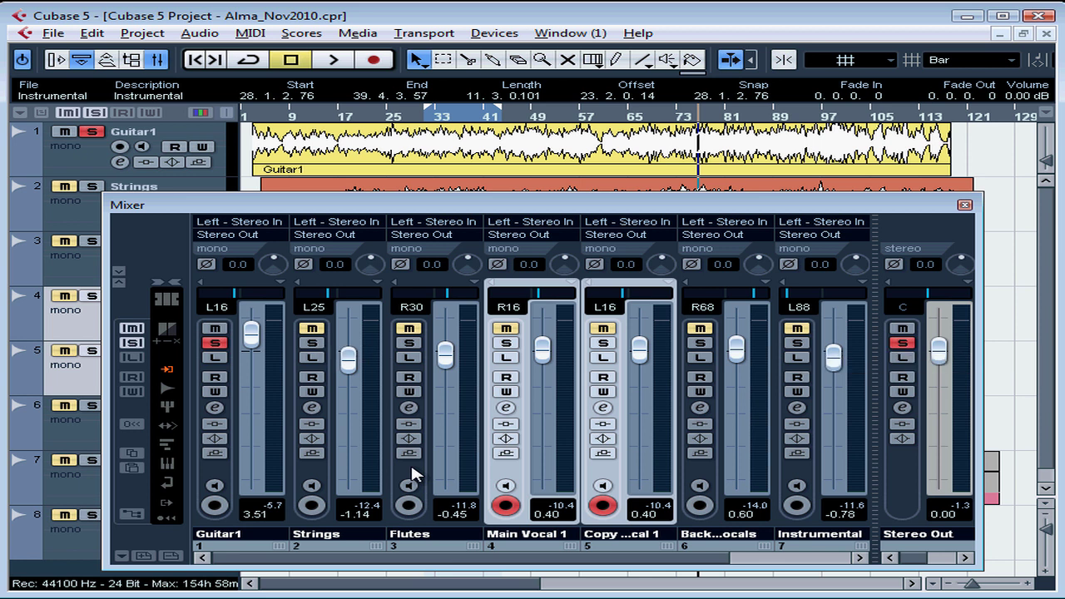
mouse_move(506, 360)
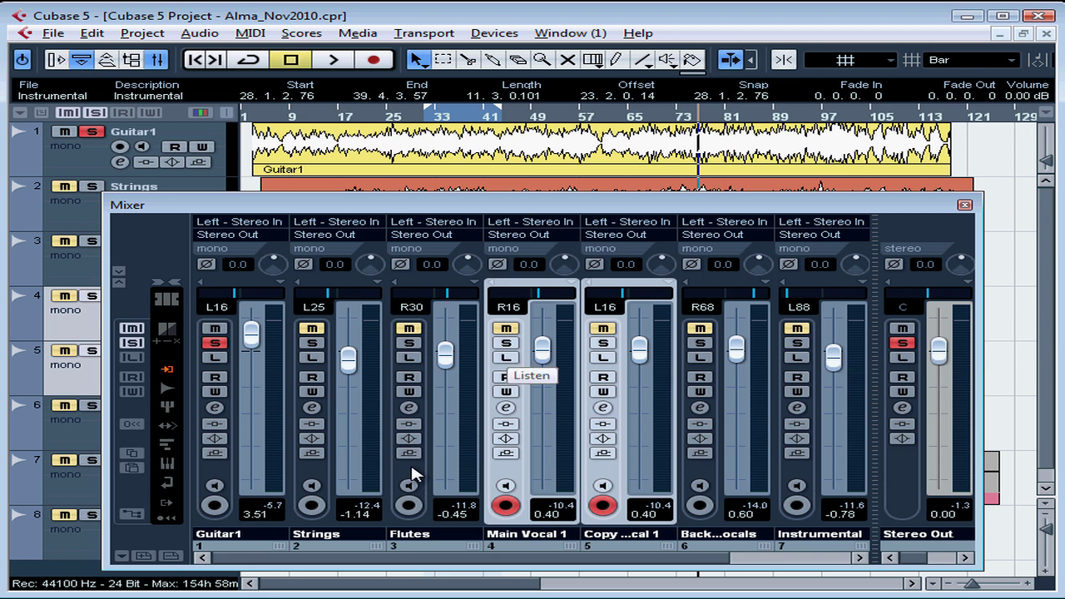
mouse_move(132, 329)
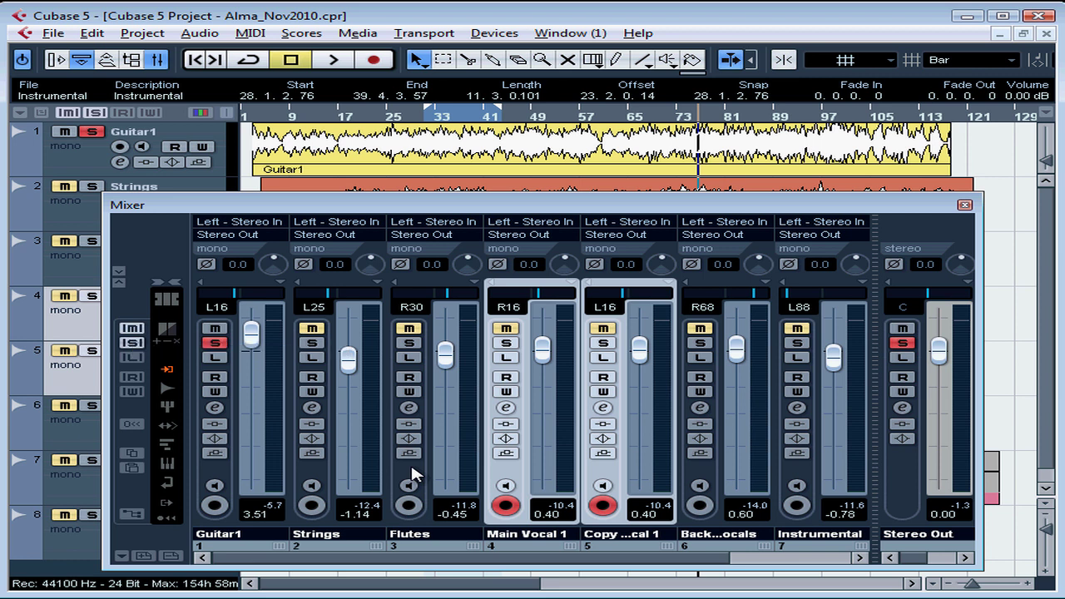
mouse_move(166, 355)
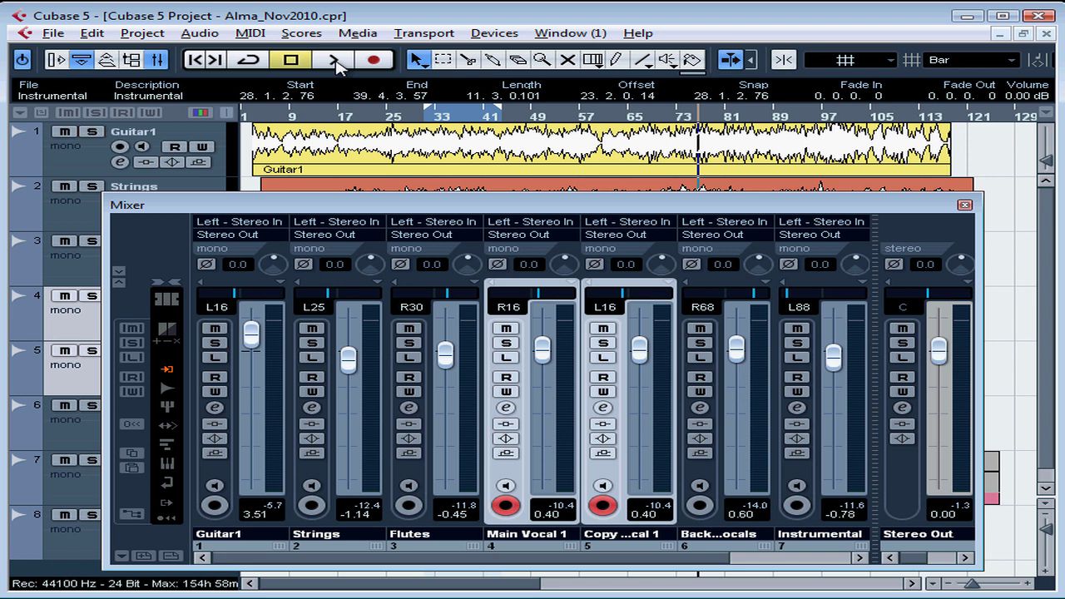
- Bring the eight-track arrangement back in front, leaving the mixer behind
left_click(965, 205)
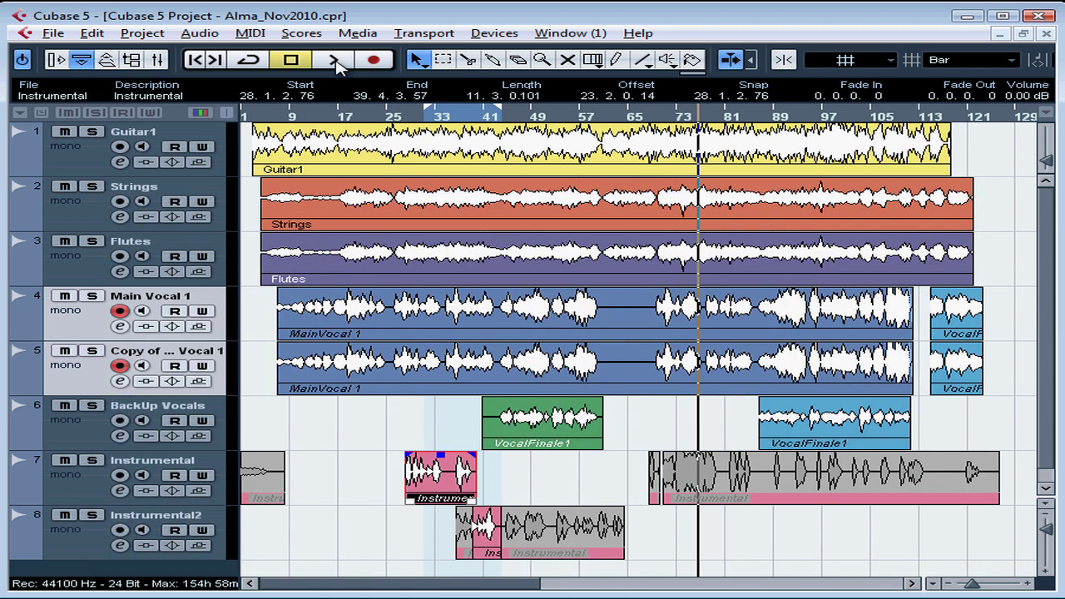
mouse_move(333, 60)
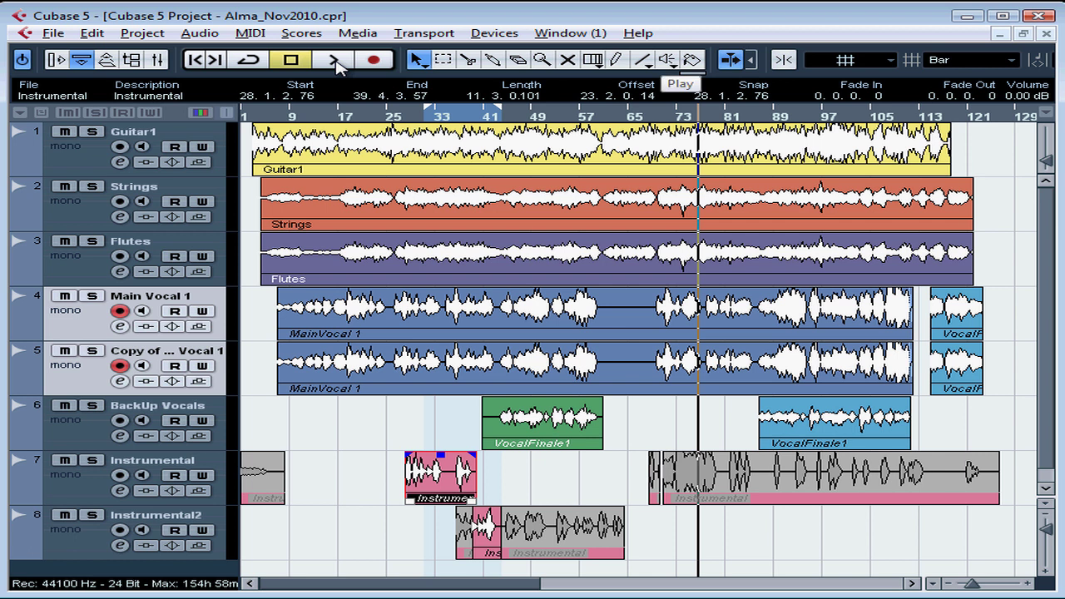